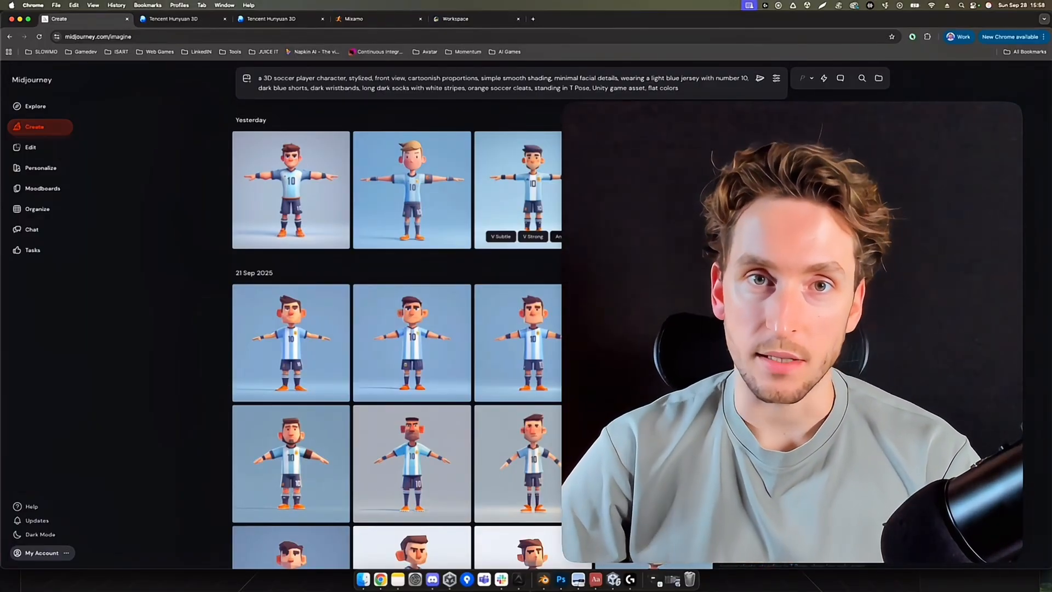
- Browse Midjourney Explore results for 'game character concept art cartoon'
left_click(35, 106)
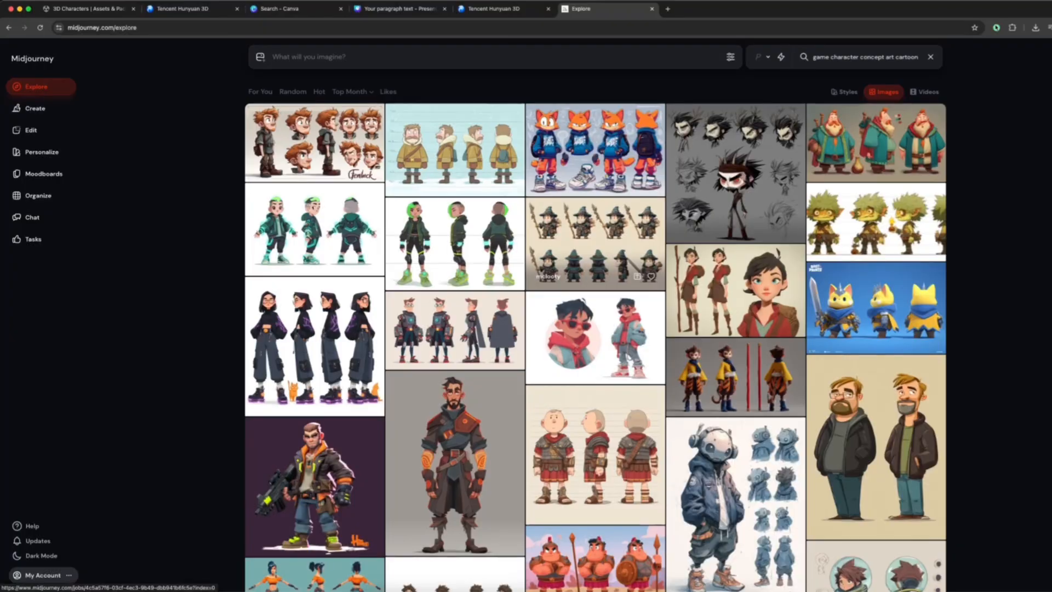
scroll("down", 3)
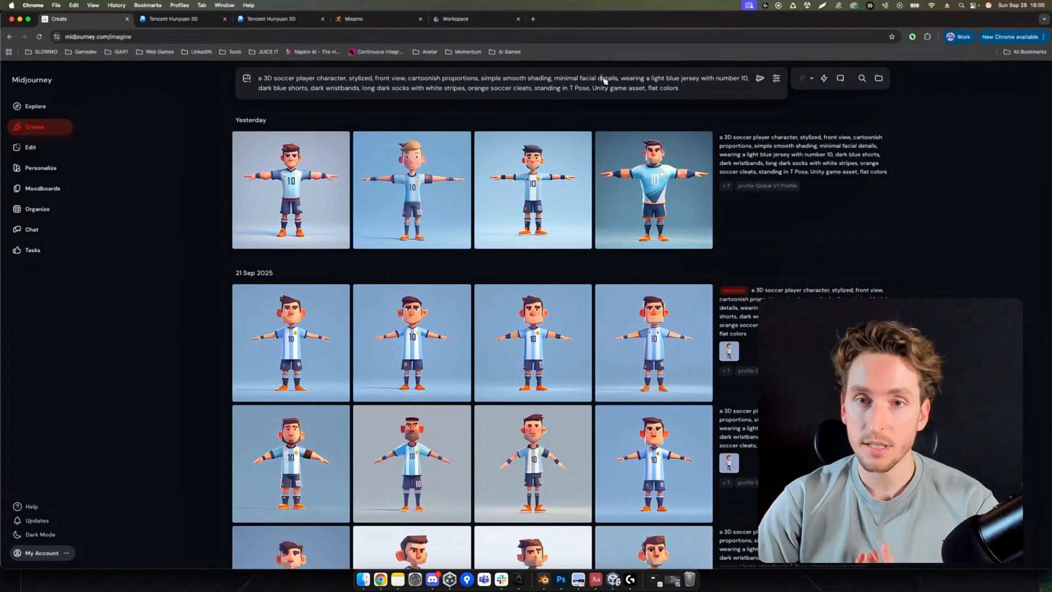
- Generate a new batch of four soccer-player images from the T-pose prompt
left_click(758, 78)
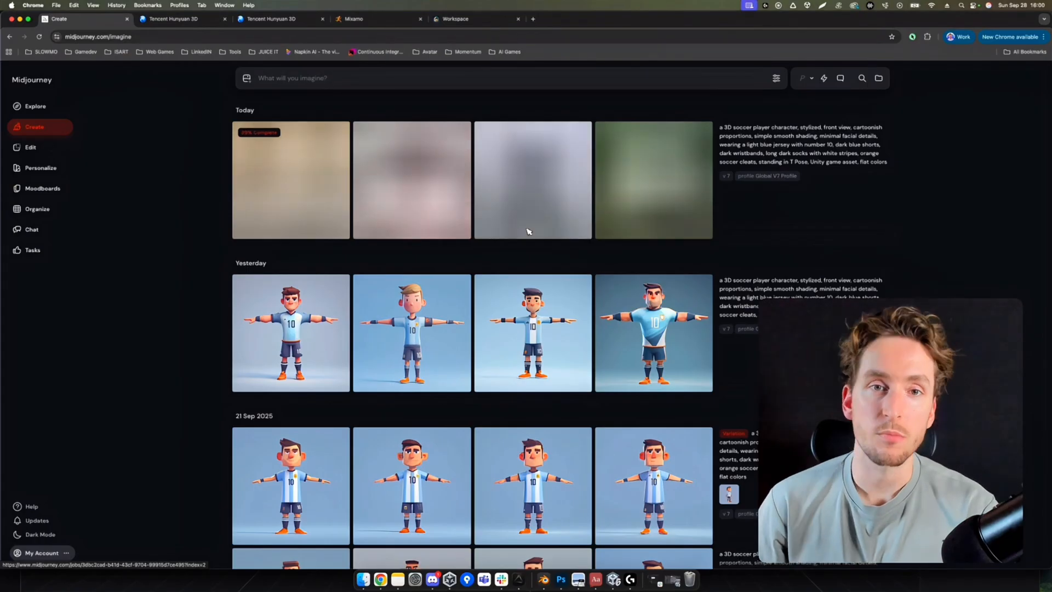
scroll("down", 3)
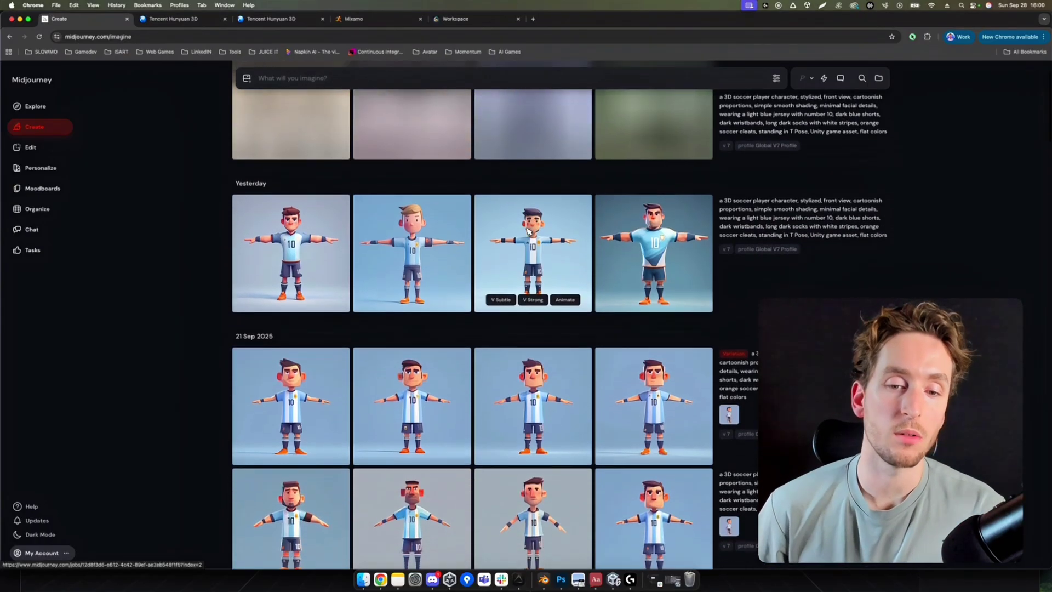
scroll("up", 3)
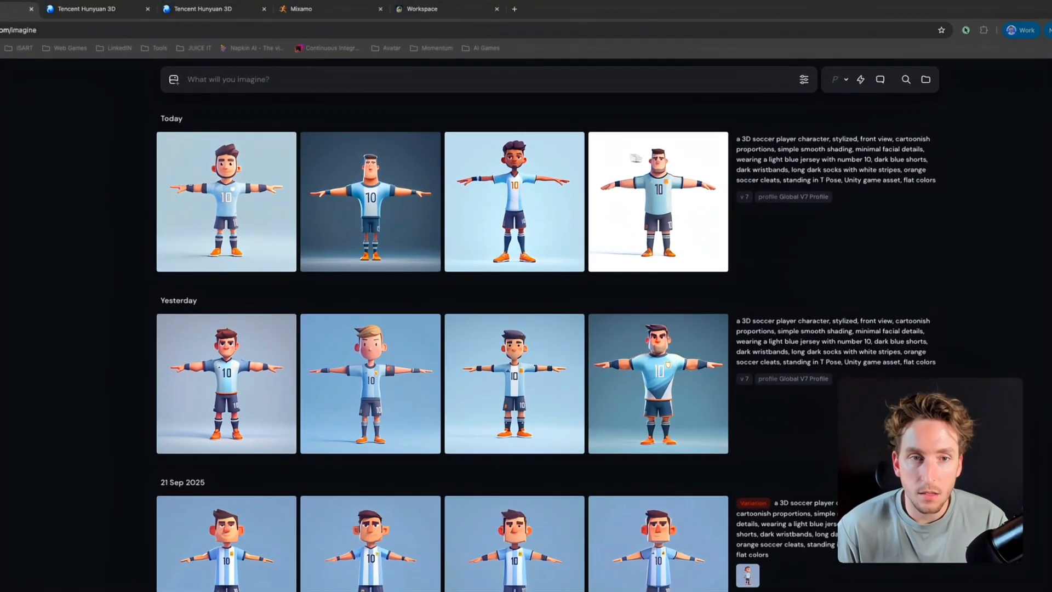
- Enlarge the second new soccer-player image and save it to the computer
left_click(657, 201)
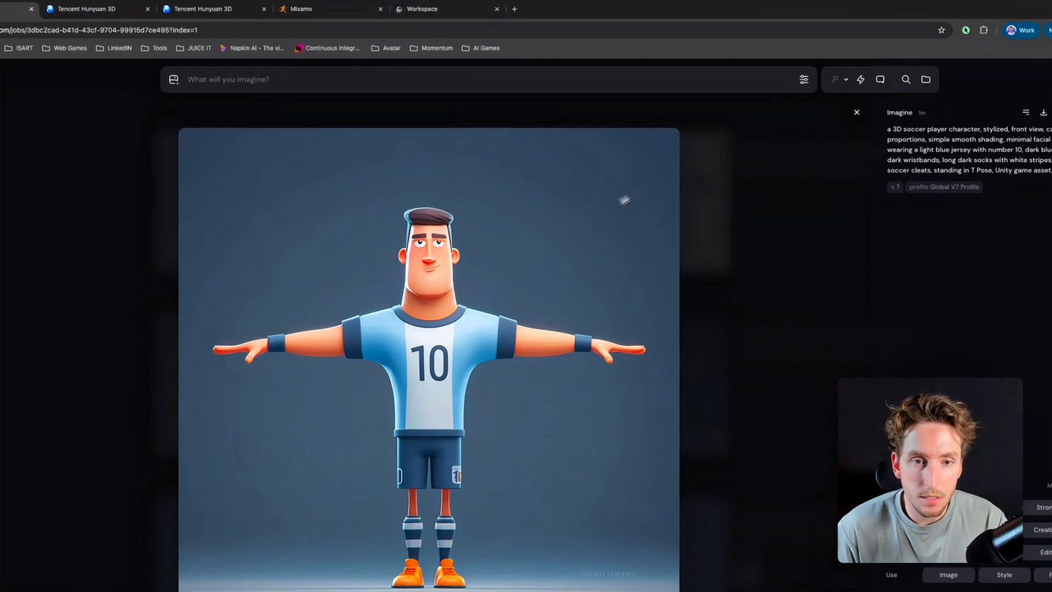
left_click(856, 112)
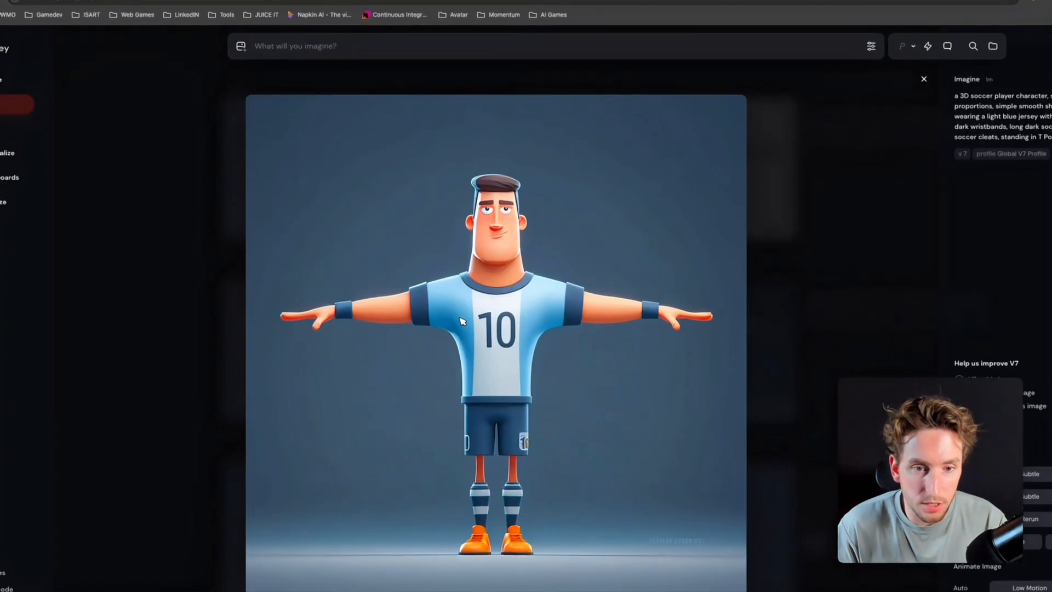
right_click(463, 322)
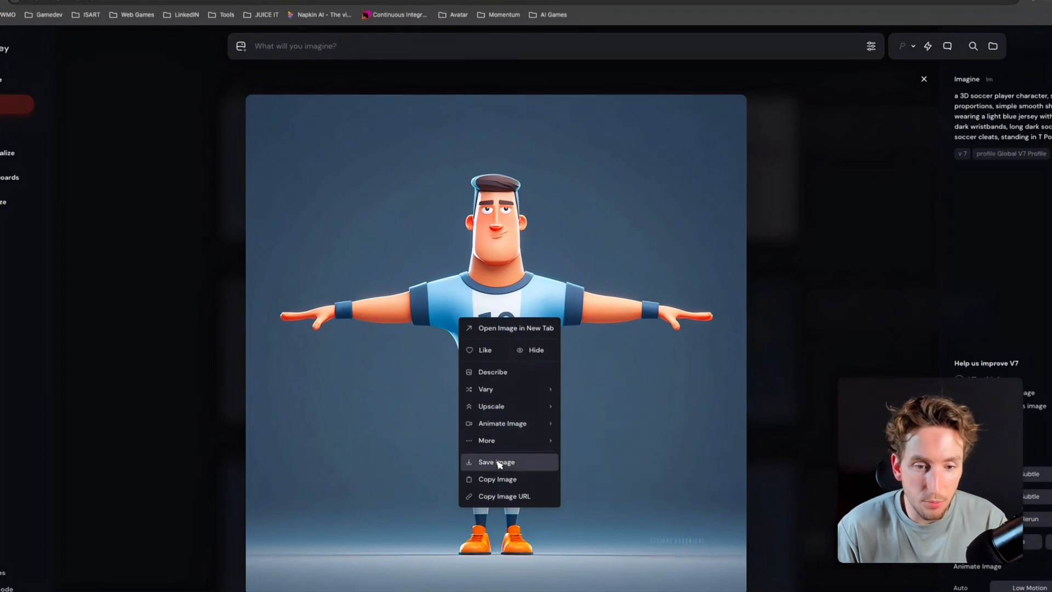
left_click(496, 463)
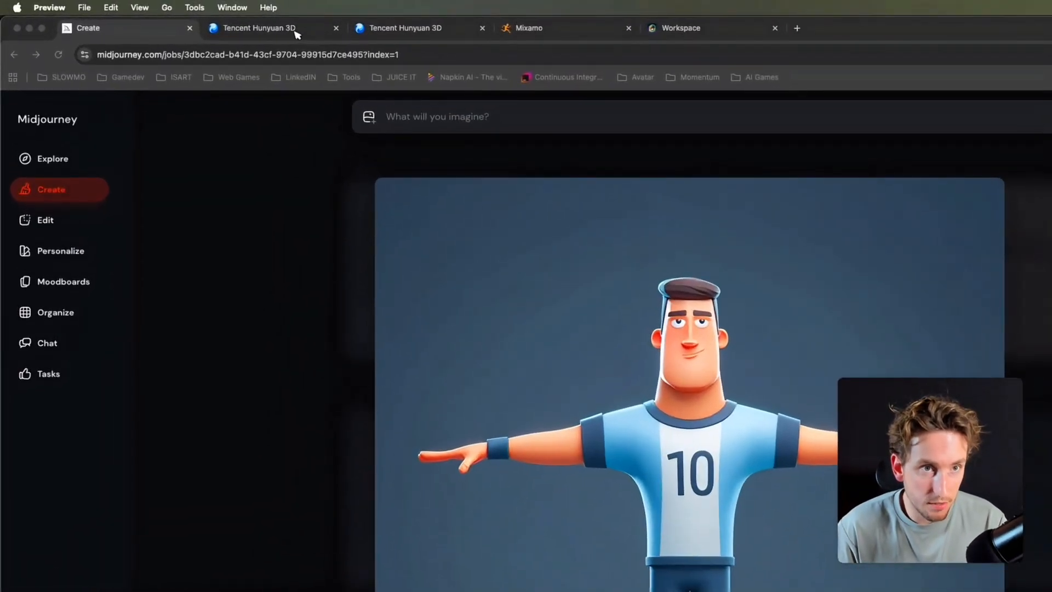
- Switch to the Hunyuan 3D tab, translate it to English, keeping model V3.0
left_click(406, 28)
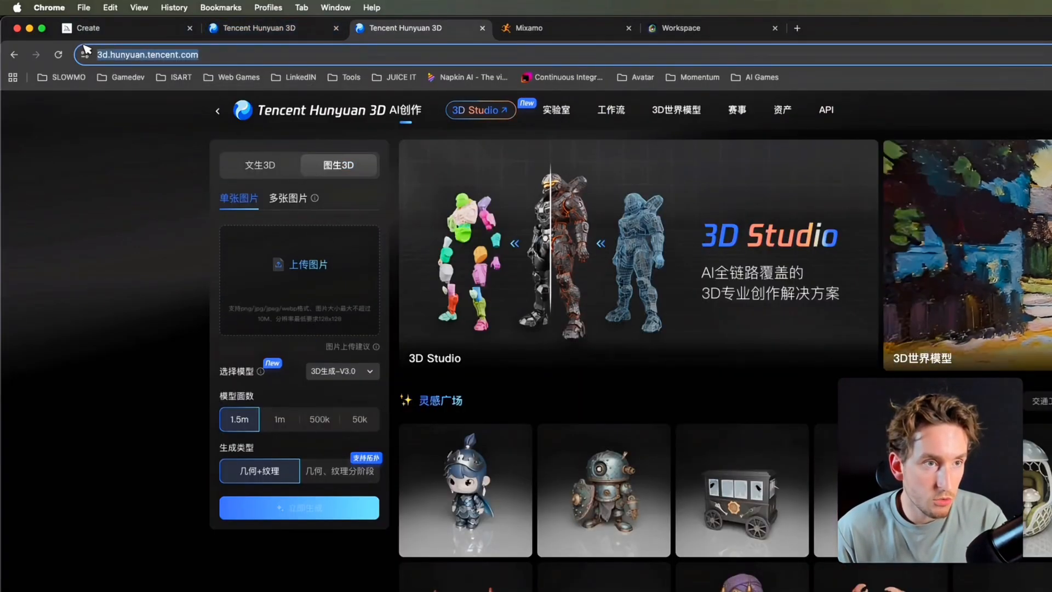
mouse_move(254, 57)
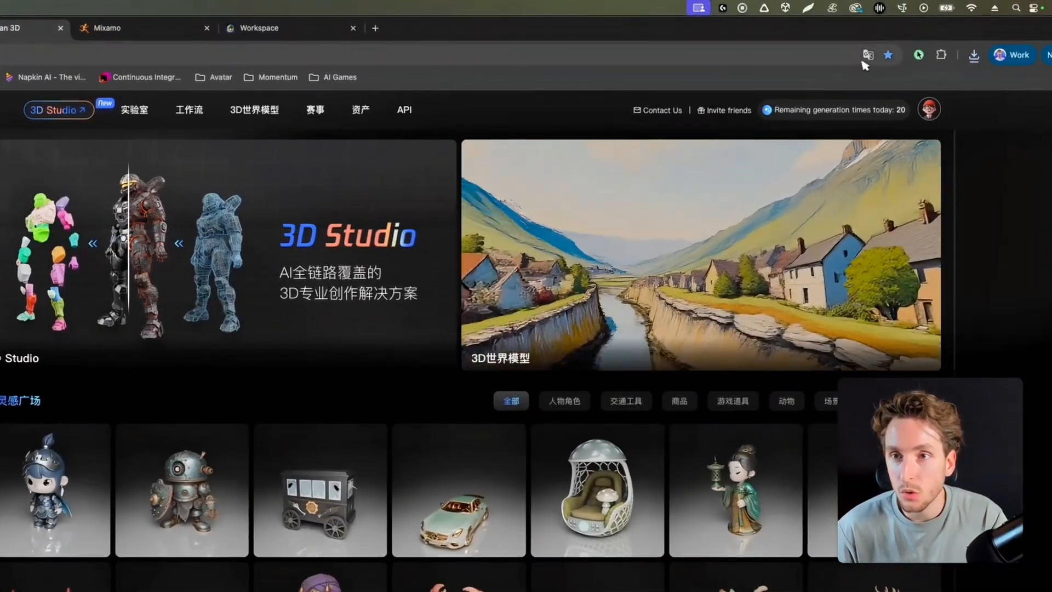
left_click(867, 54)
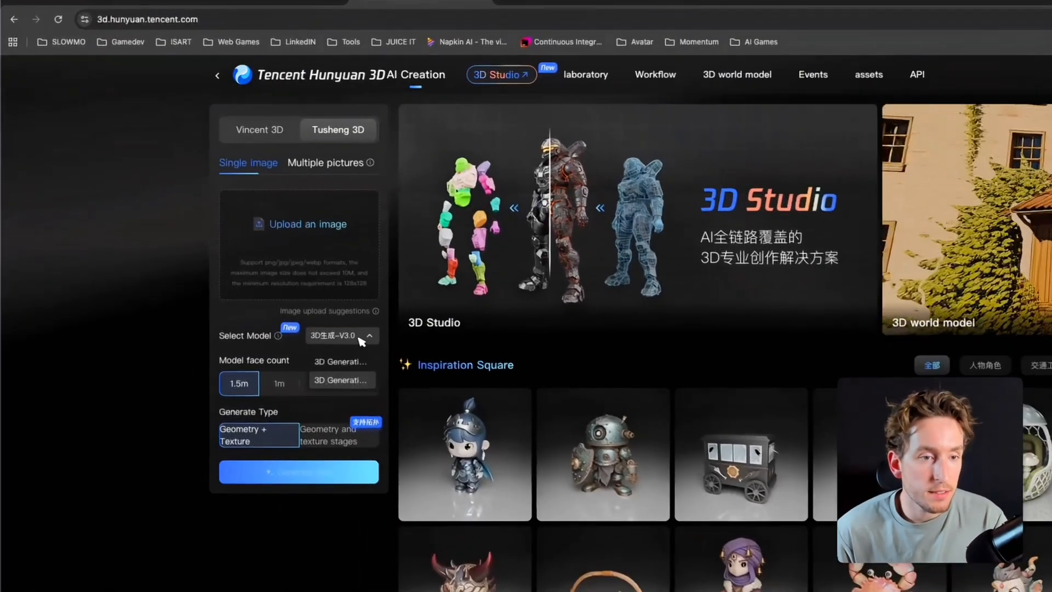
left_click(342, 336)
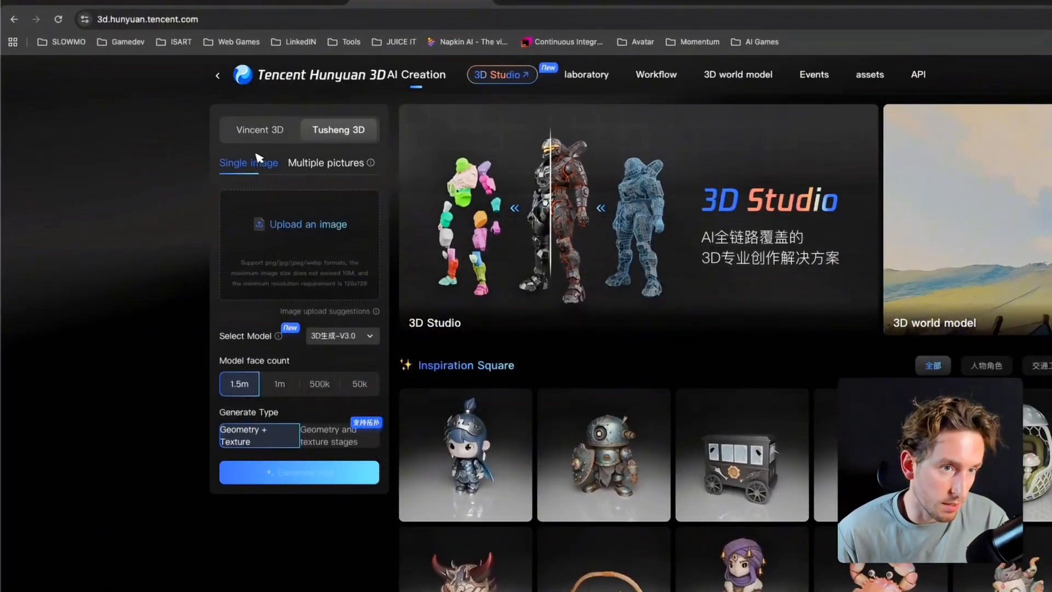
- Try the Vincent 3D text input, then return to Tusheng 3D single-image upload
left_click(259, 129)
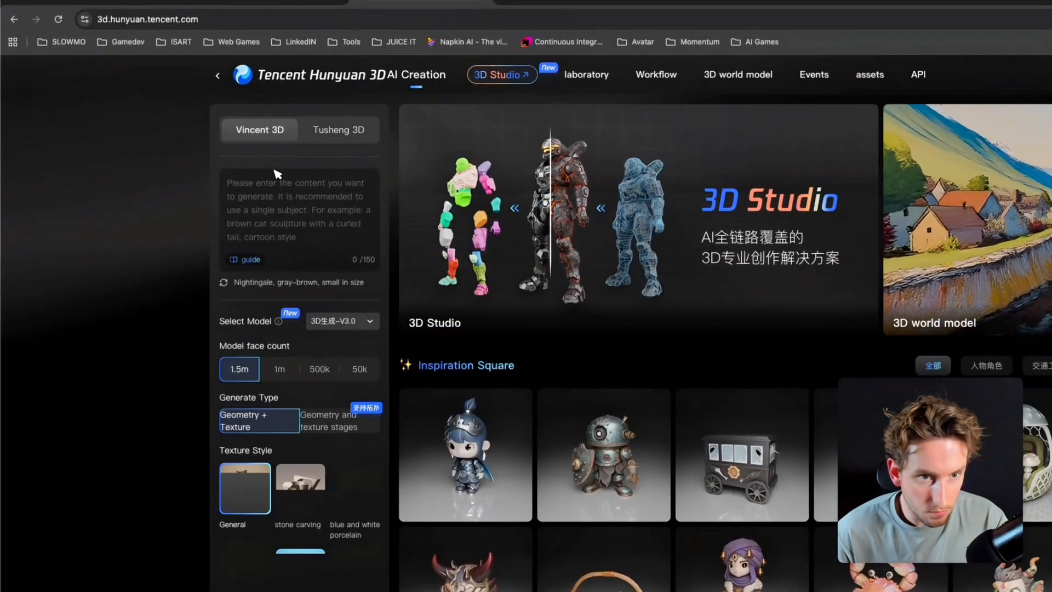
left_click(299, 215)
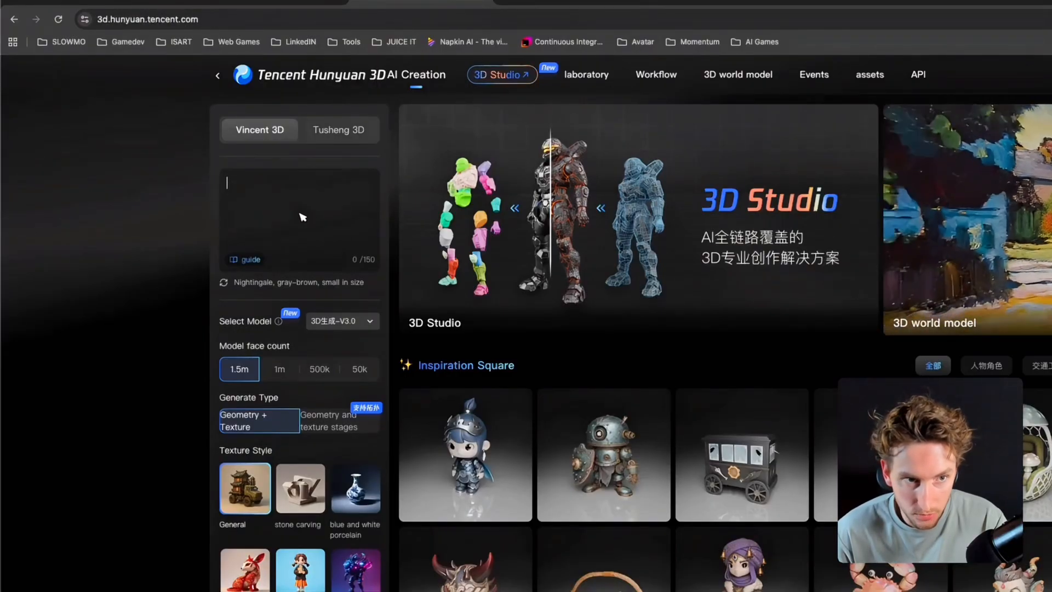
left_click(338, 131)
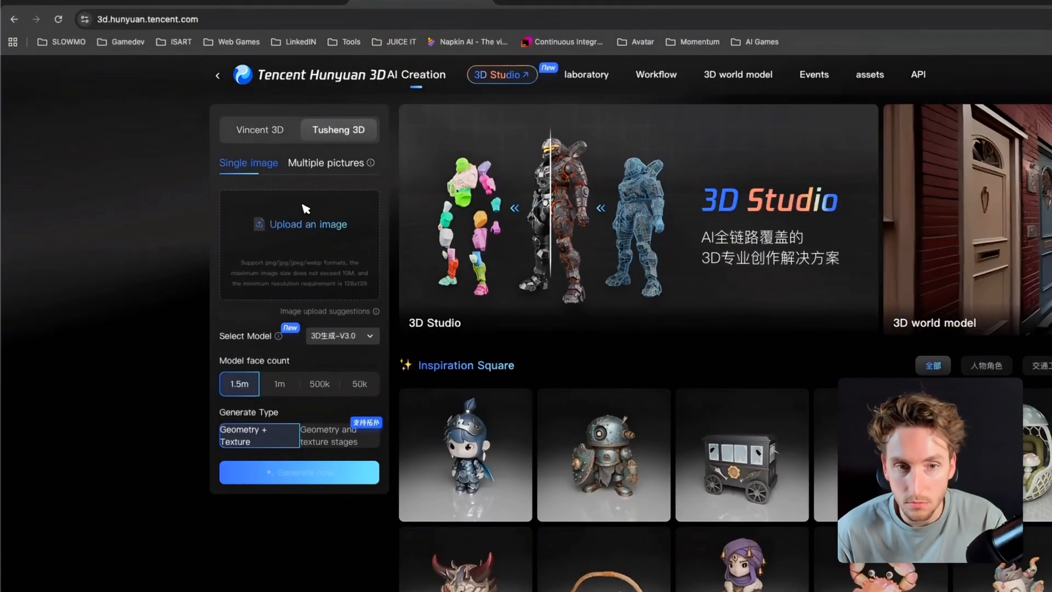
mouse_move(315, 227)
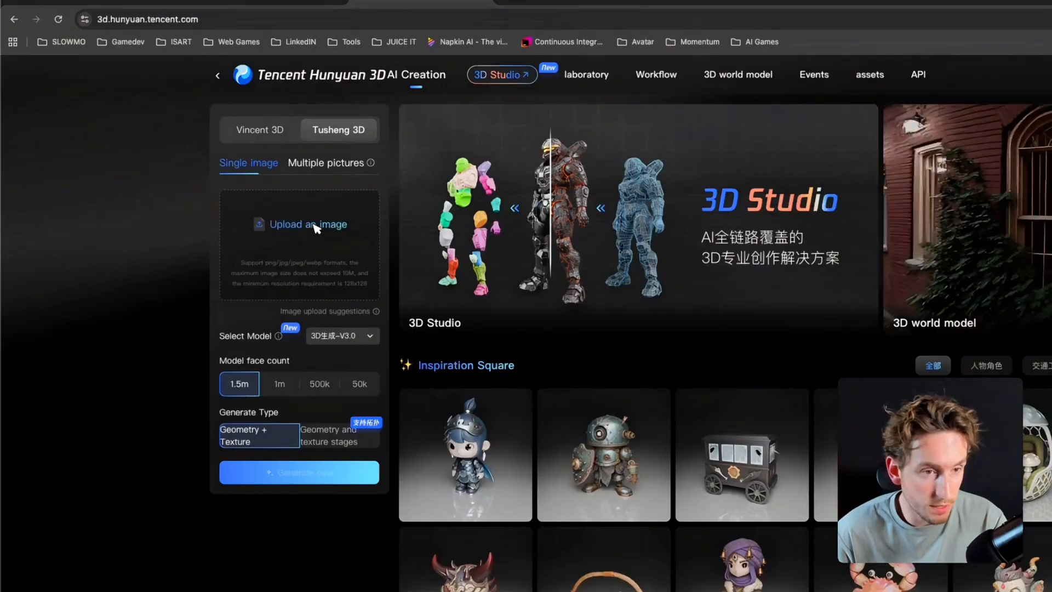
left_click(327, 163)
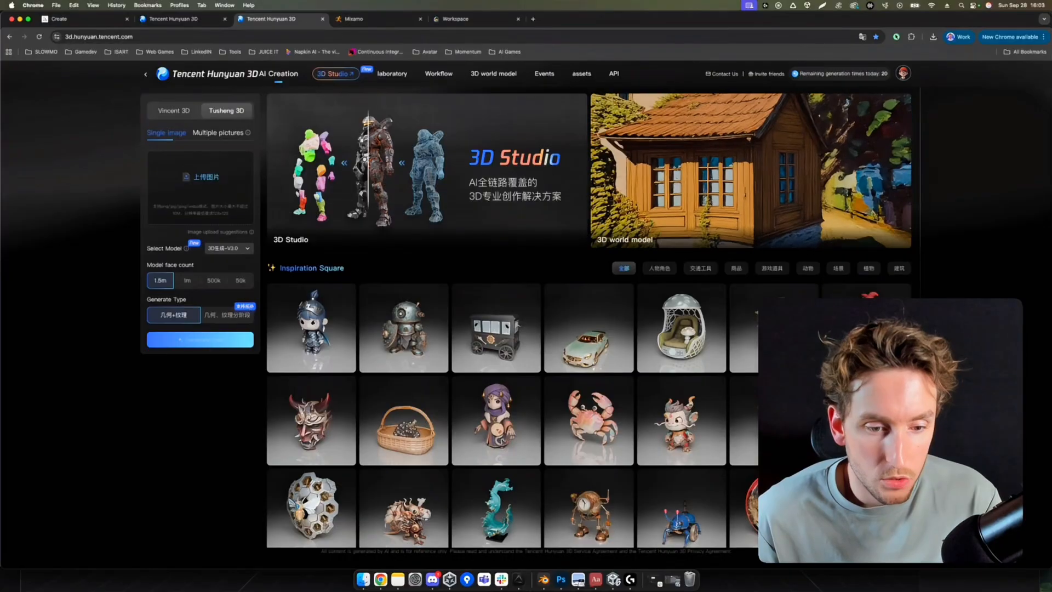
- Upload the saved soccer-player picture, keeping model V3.0 and the 1.5m face count
left_click(200, 177)
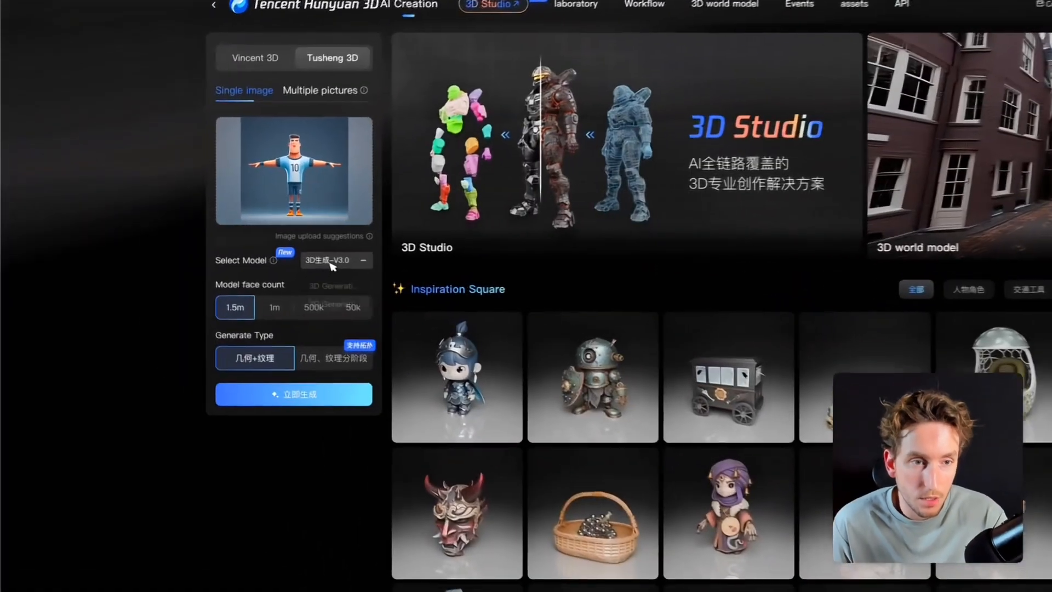
left_click(339, 261)
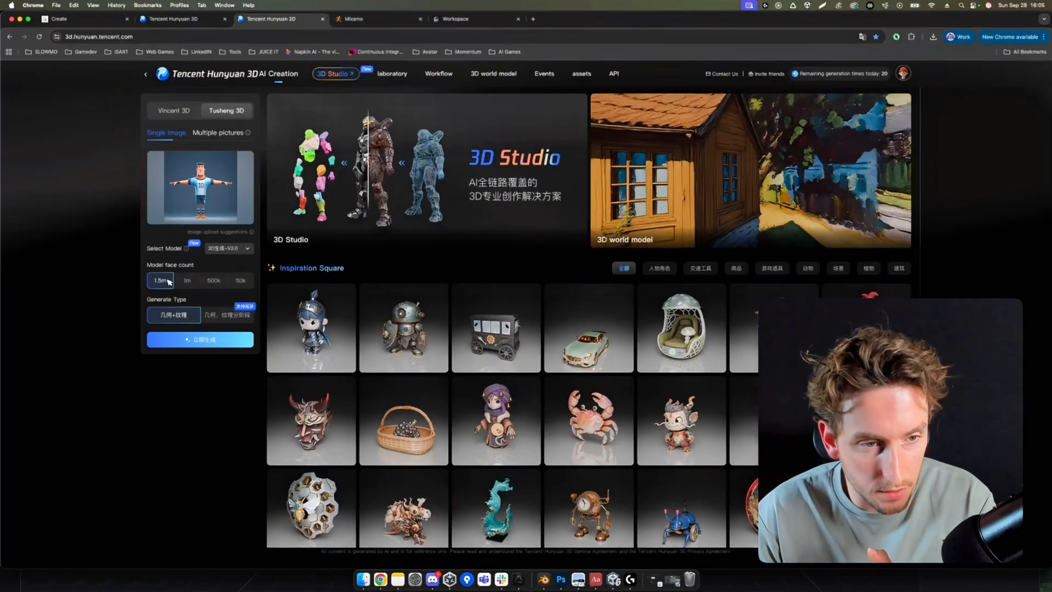
left_click(200, 338)
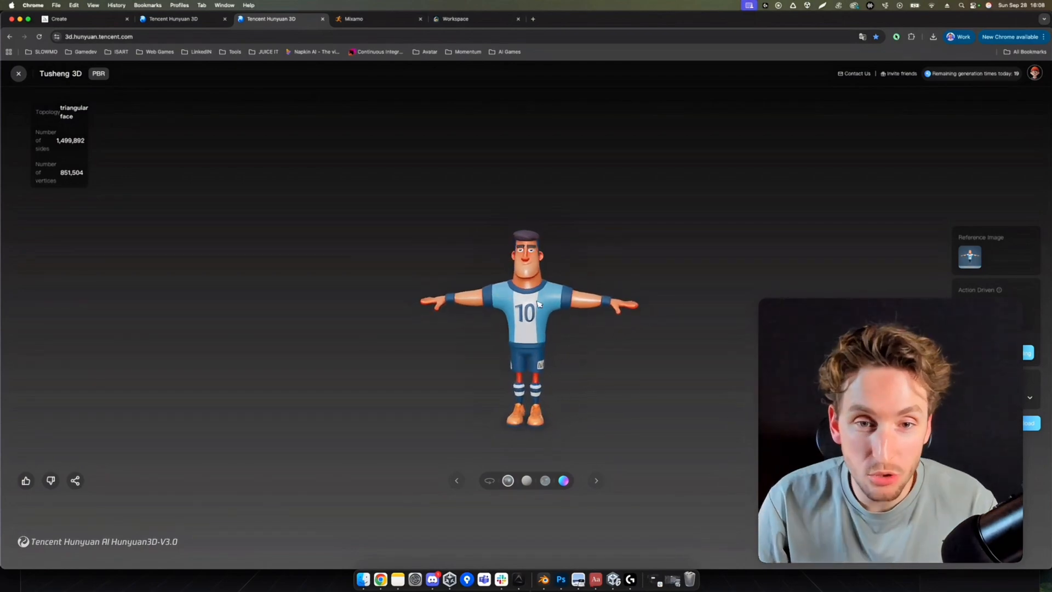
- Change the soccer player's download format from GLB to FBX
scroll("up", 3)
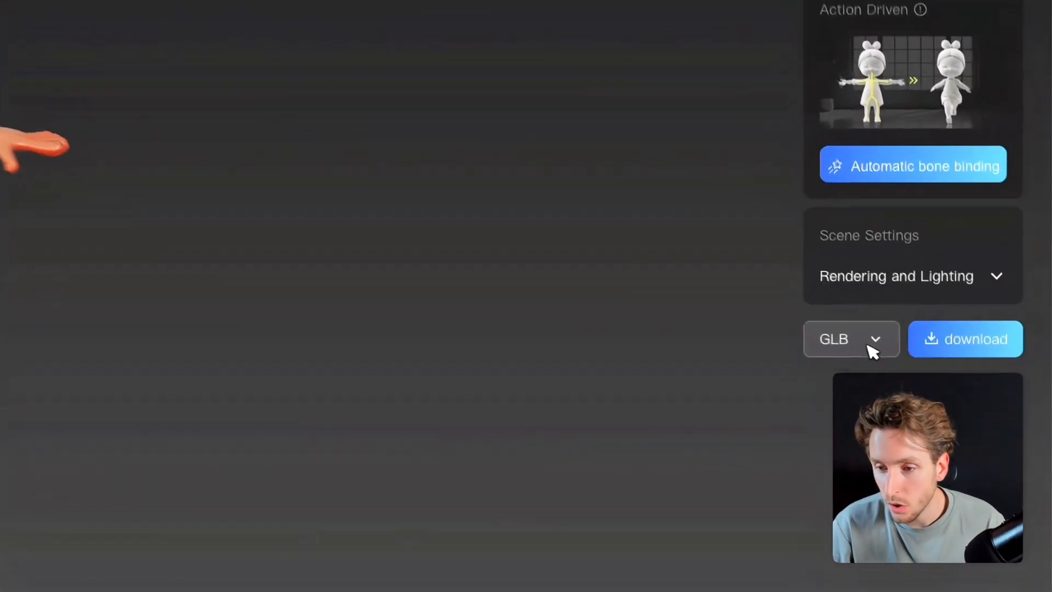
left_click(851, 339)
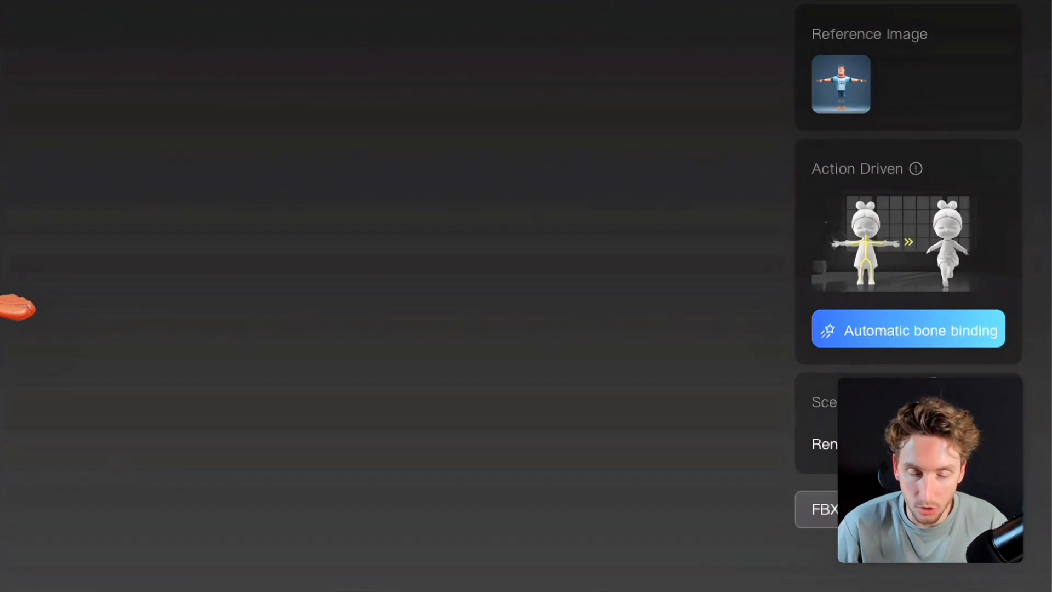
scroll("down", 3)
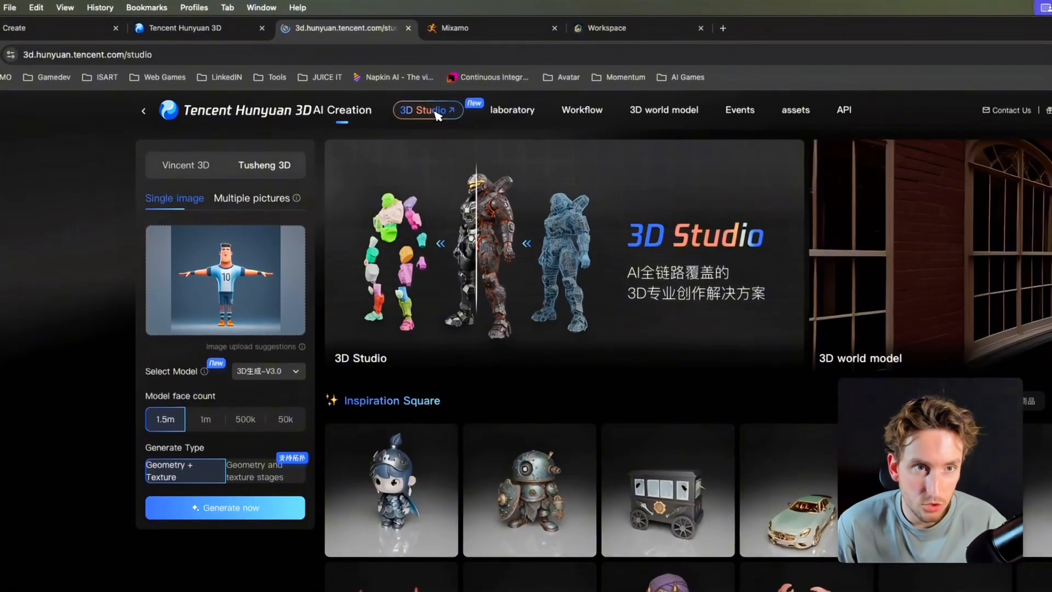
- Enter 3D Studio, scroll its landing page and pick the Role character card
left_click(424, 110)
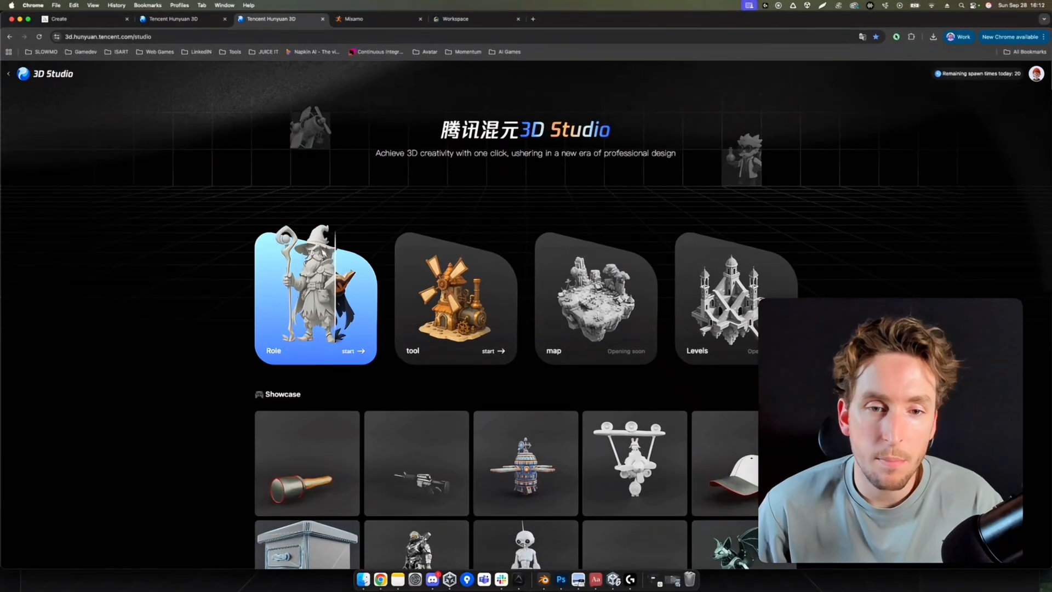
scroll("down", 3)
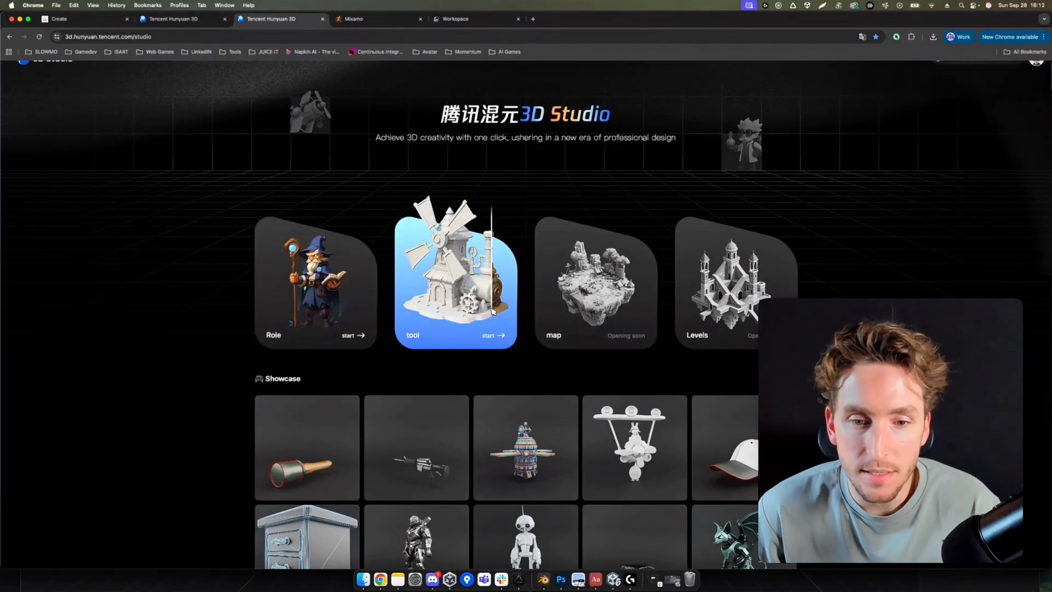
scroll("down", 3)
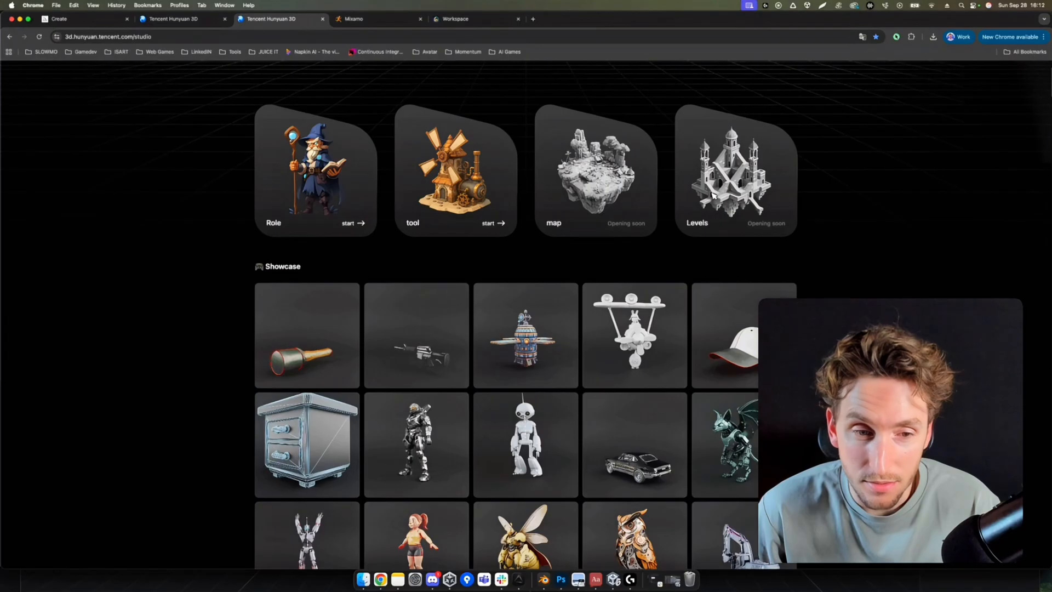
mouse_move(526, 335)
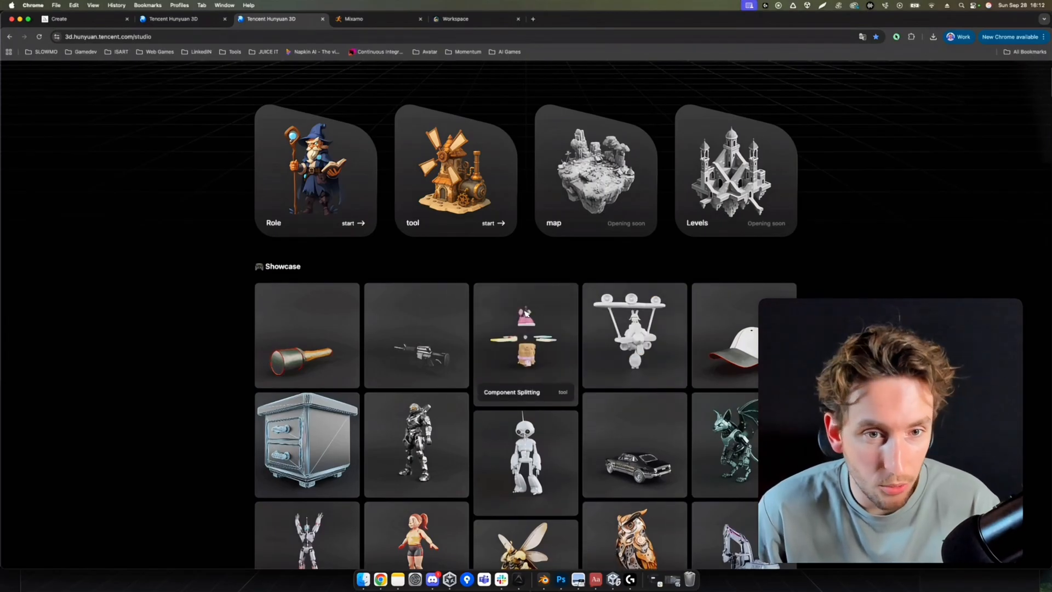
left_click(352, 223)
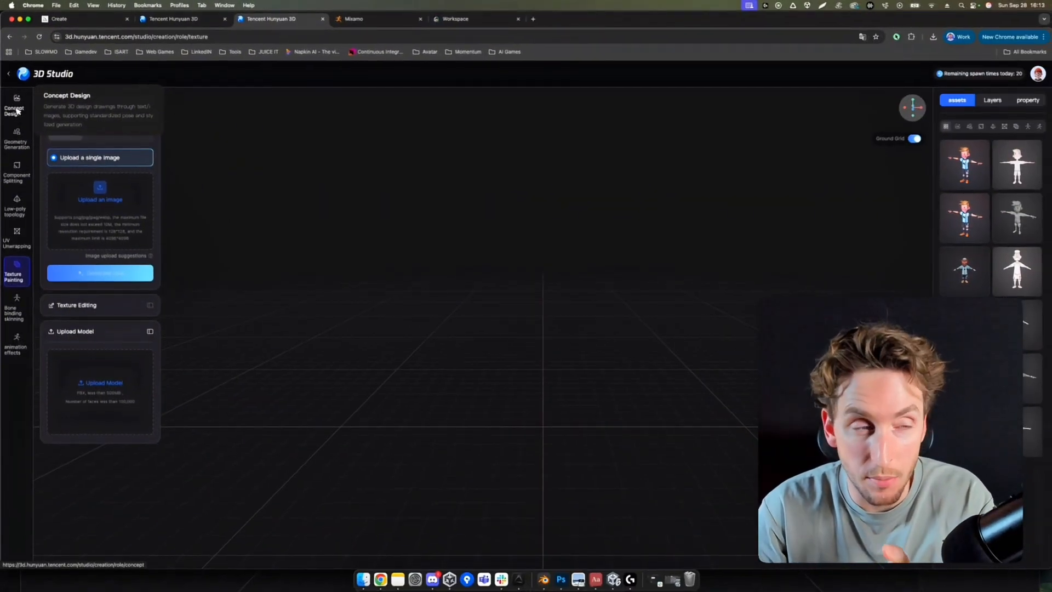
- Tour the Concept Design, Component Splitting, Low-poly and Animation stages, previewing Spinning Kick
left_click(15, 111)
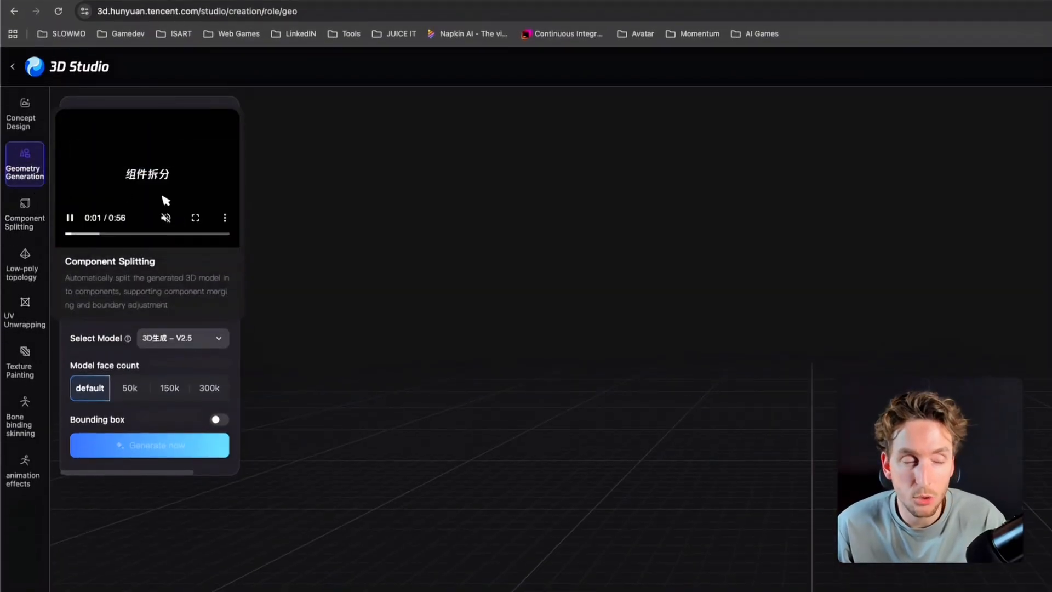
left_click(25, 213)
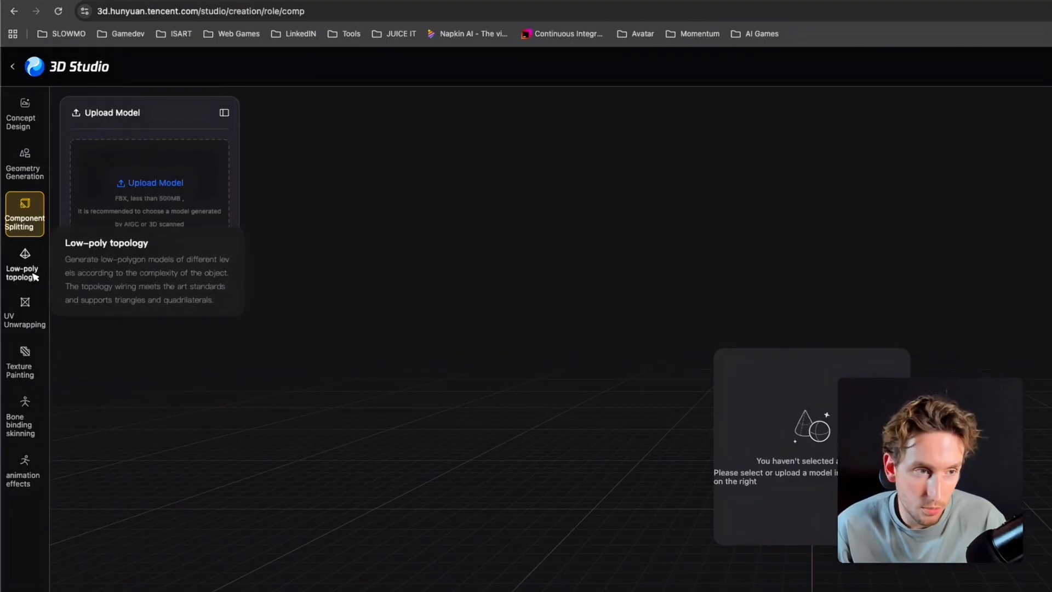
left_click(24, 263)
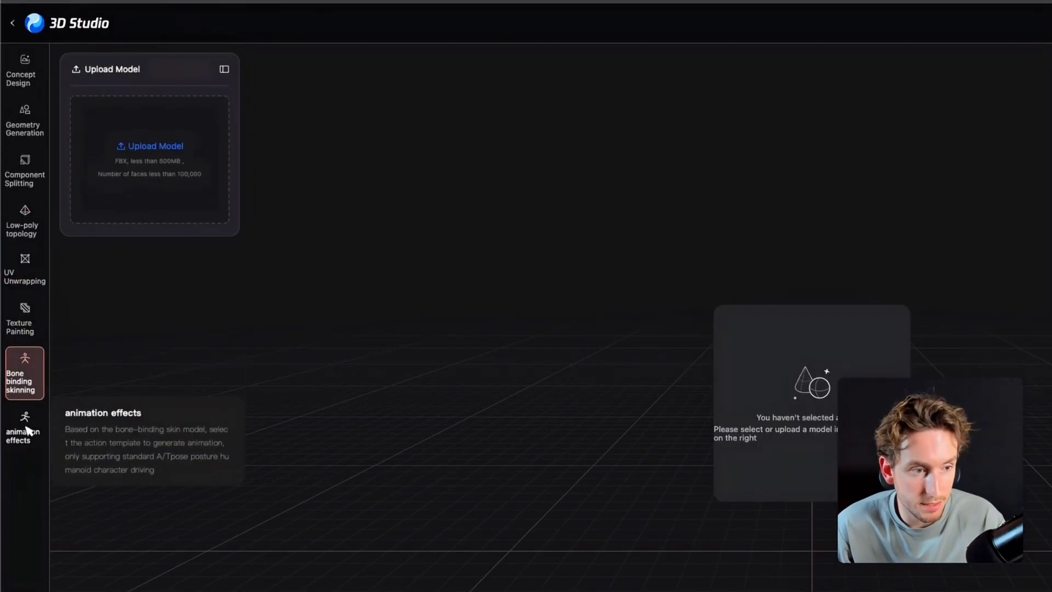
left_click(24, 428)
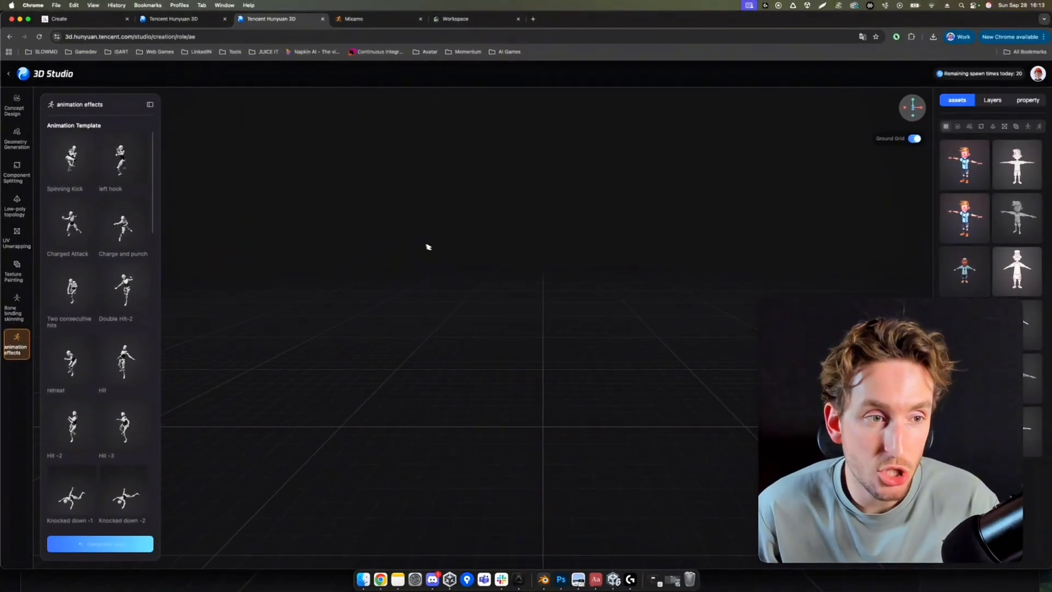
left_click(72, 159)
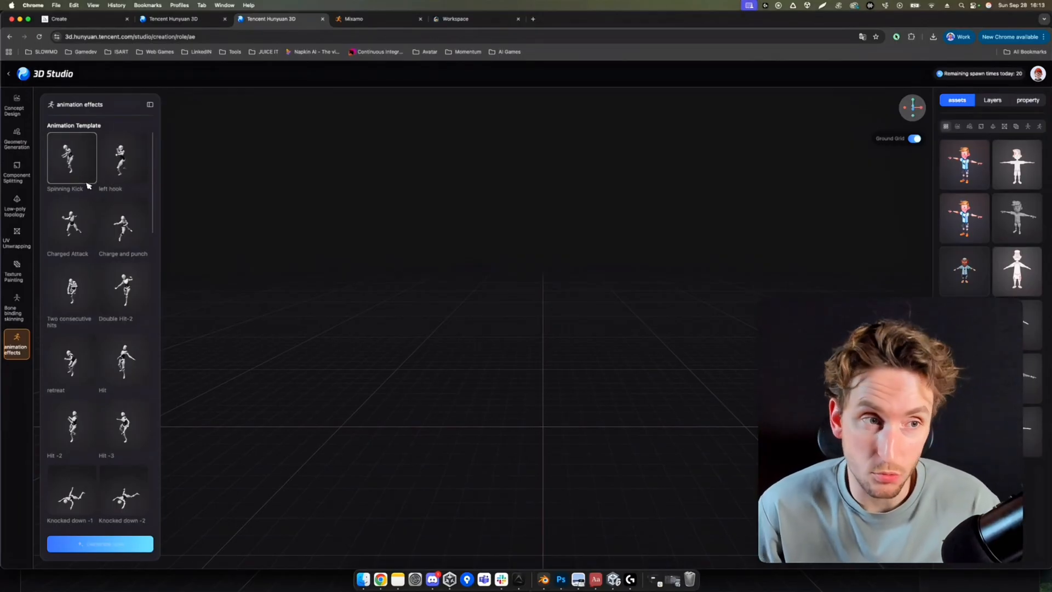
mouse_move(16, 142)
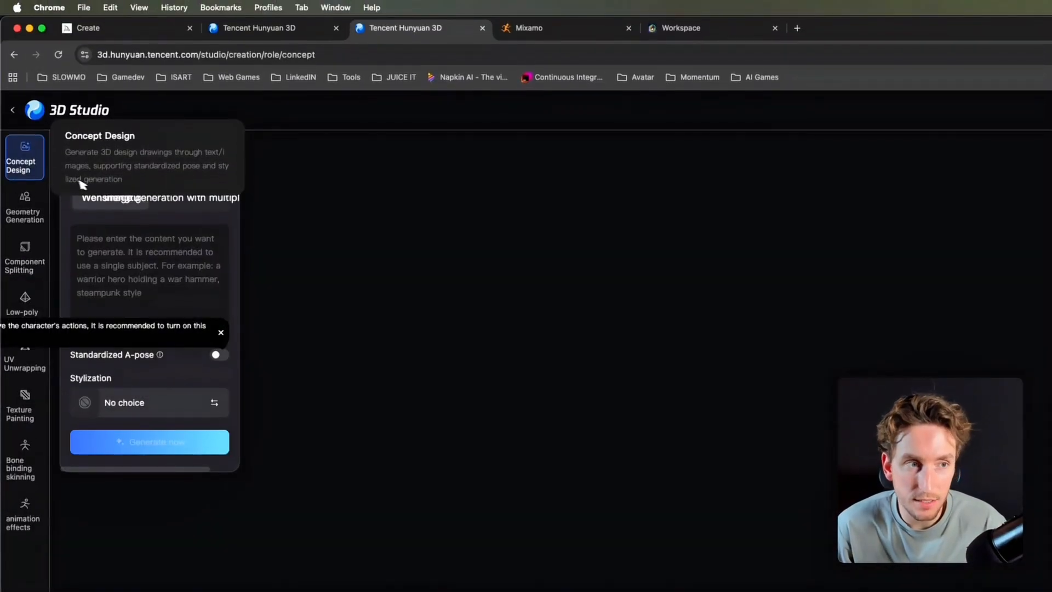
- Switch between Geometry Generation and Concept Design, ending on single-image Geometry Generation
left_click(25, 208)
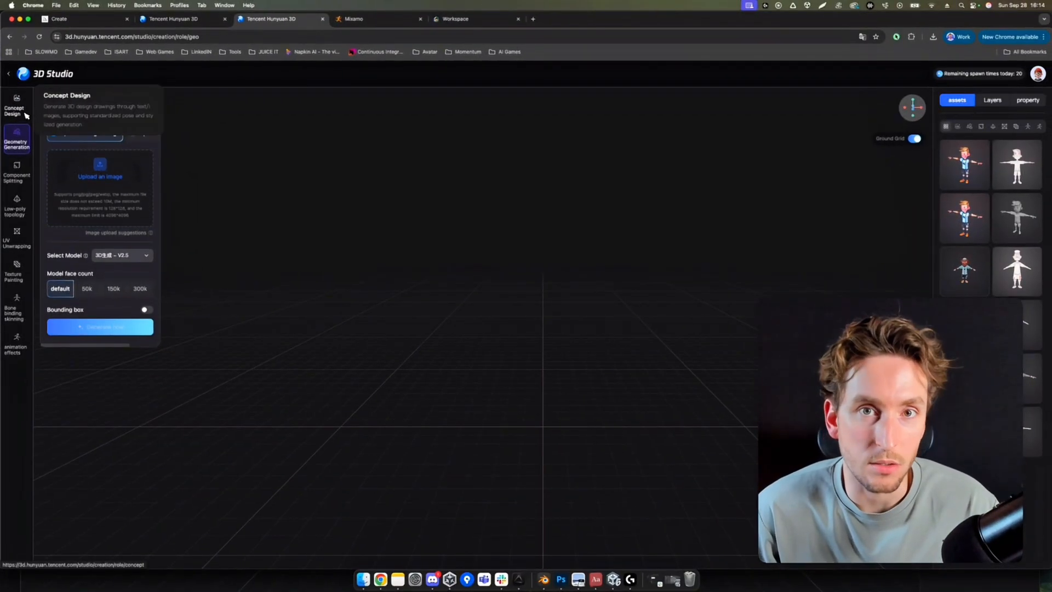
left_click(15, 111)
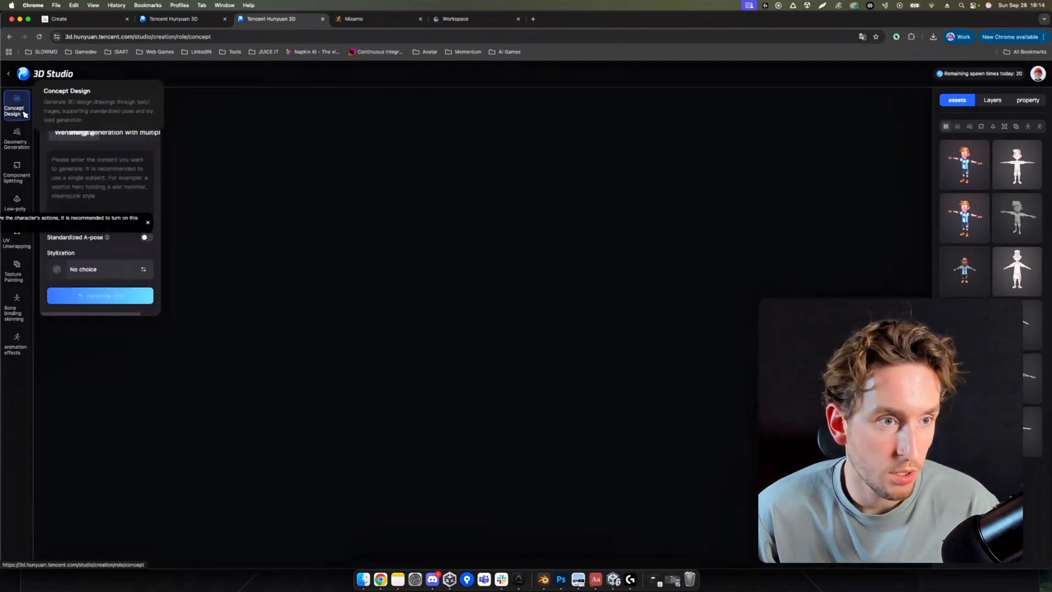
left_click(16, 140)
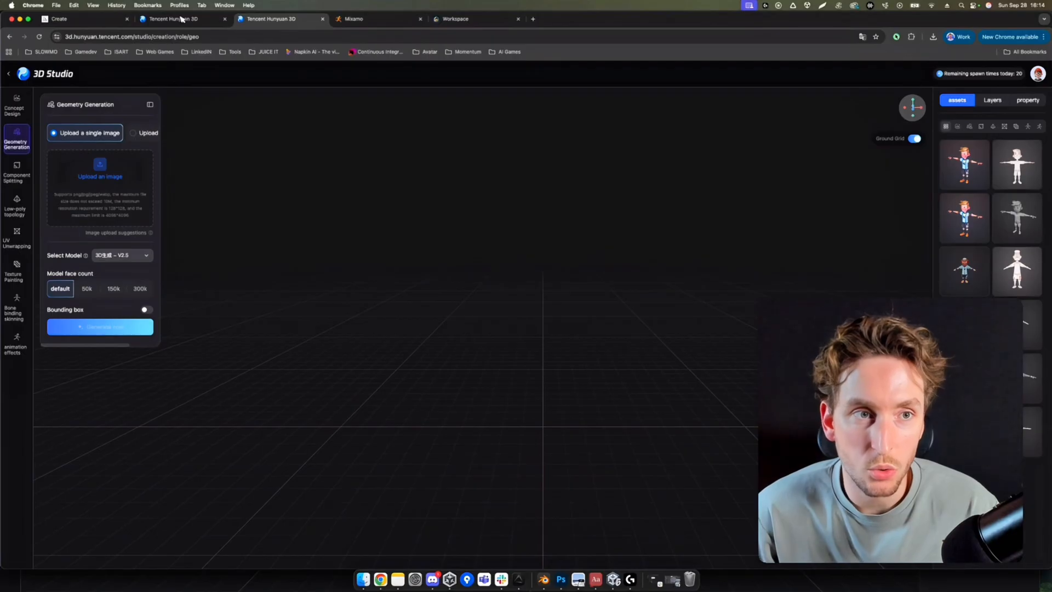
mouse_move(171, 119)
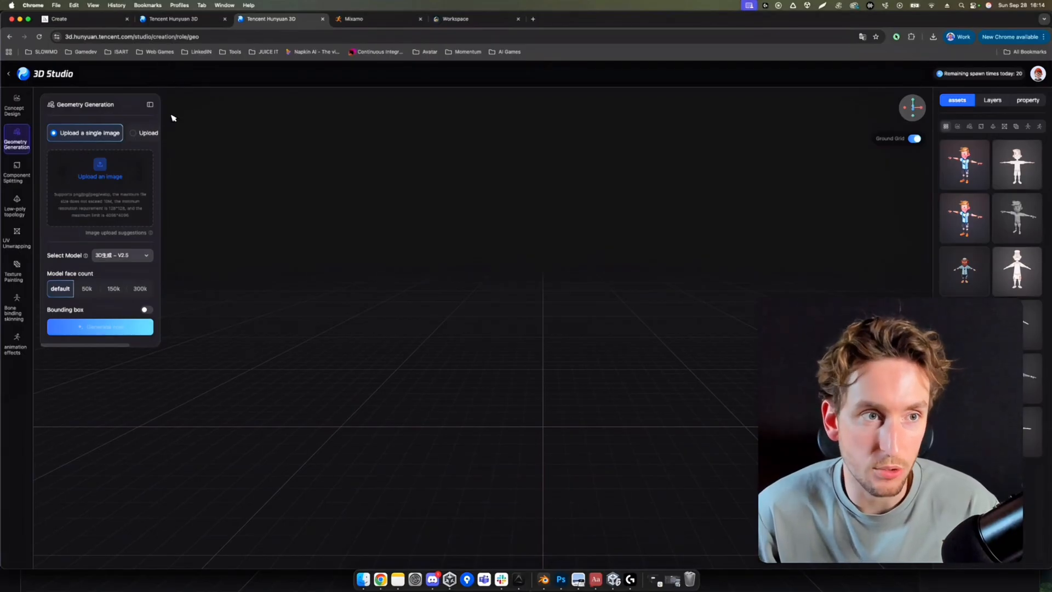
mouse_move(128, 188)
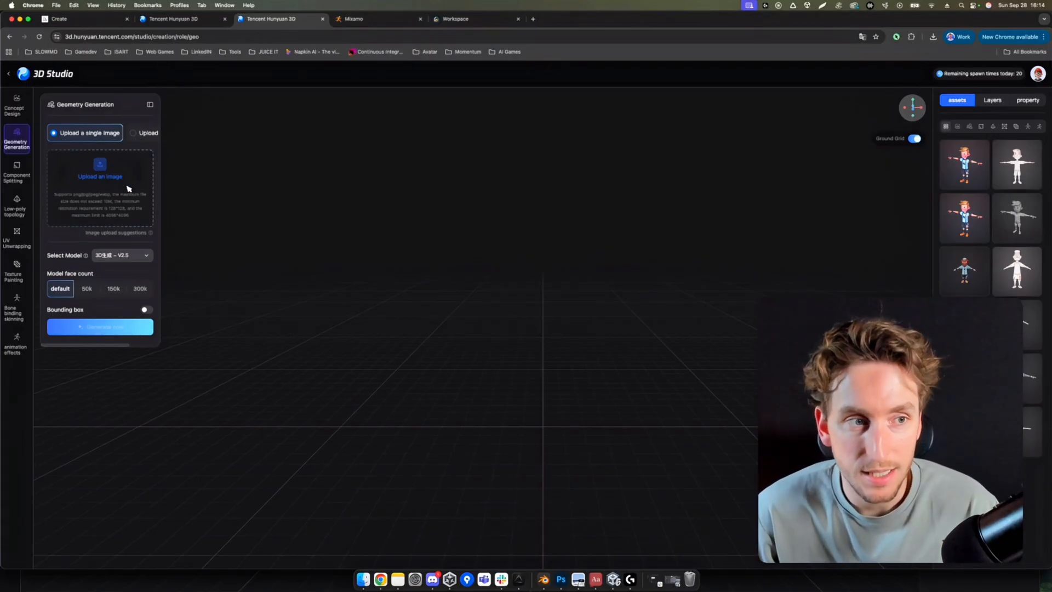
mouse_move(152, 204)
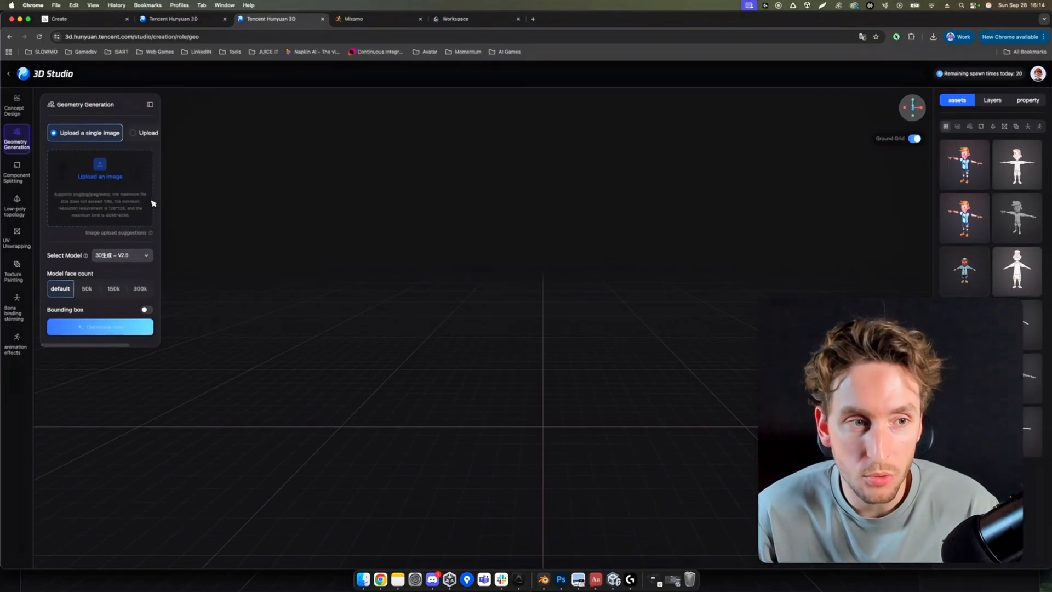
mouse_move(55, 155)
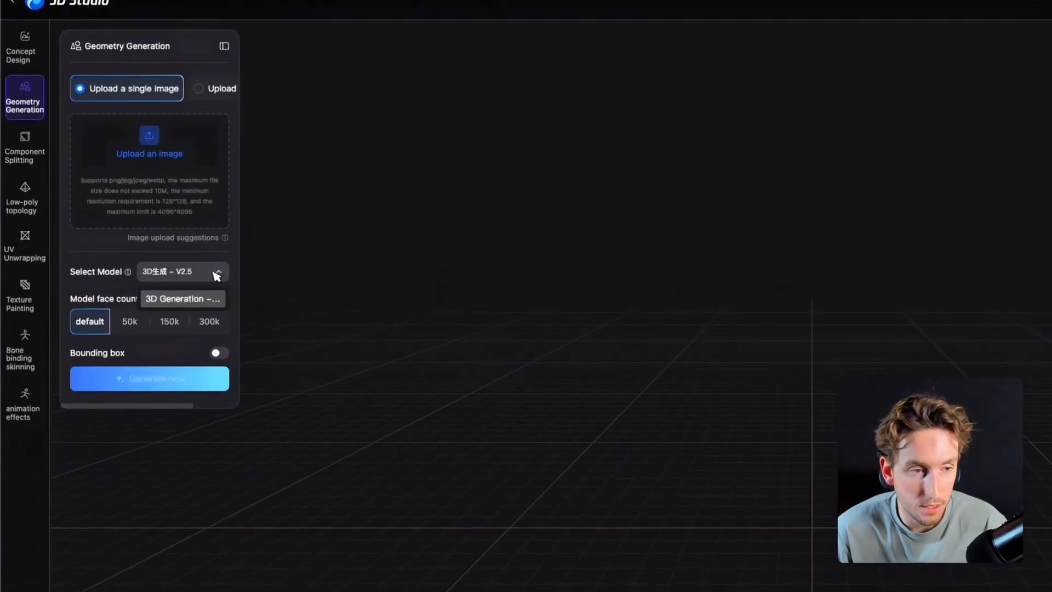
mouse_move(211, 271)
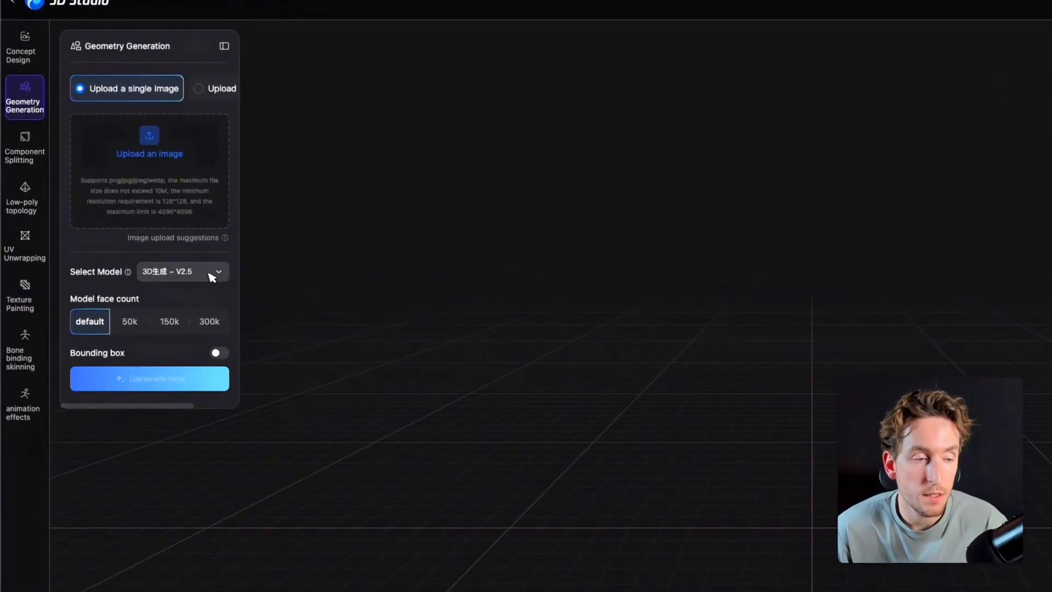
mouse_move(201, 296)
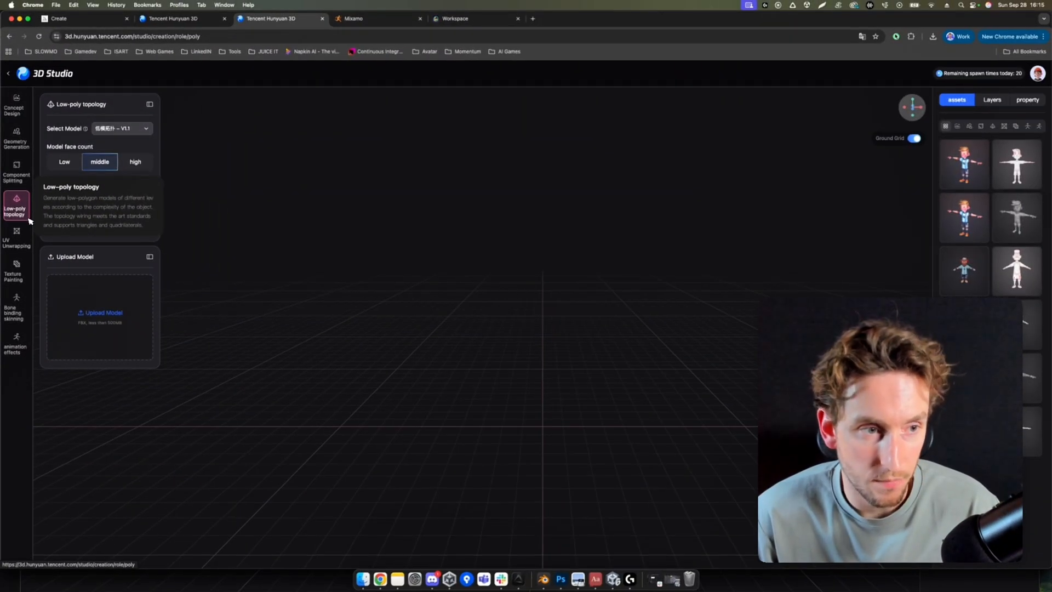
- Load the soccer player into Low-poly topology with middle face count and triangles
left_click(102, 312)
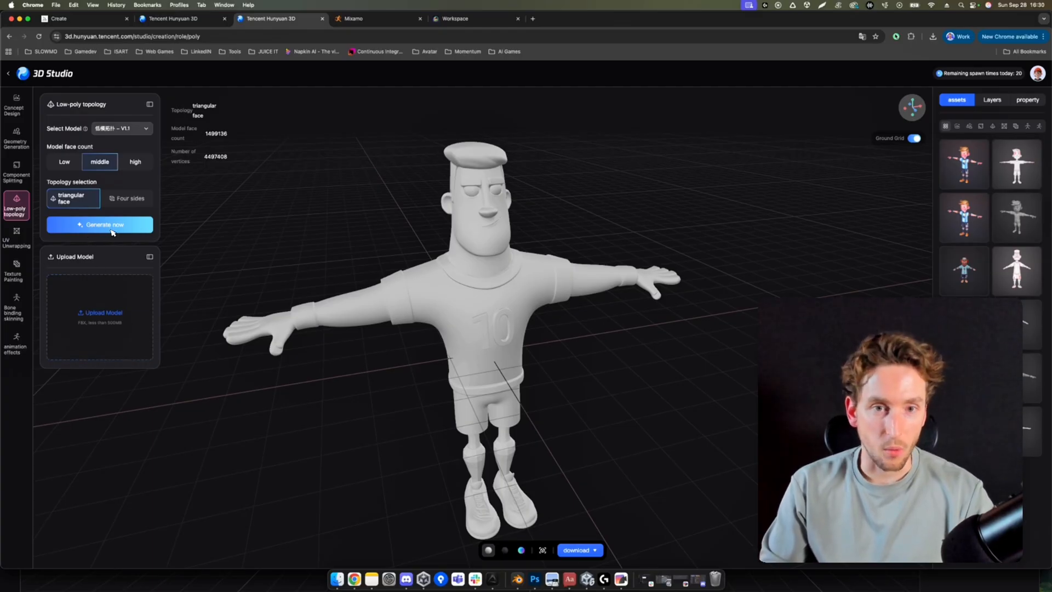
mouse_move(87, 152)
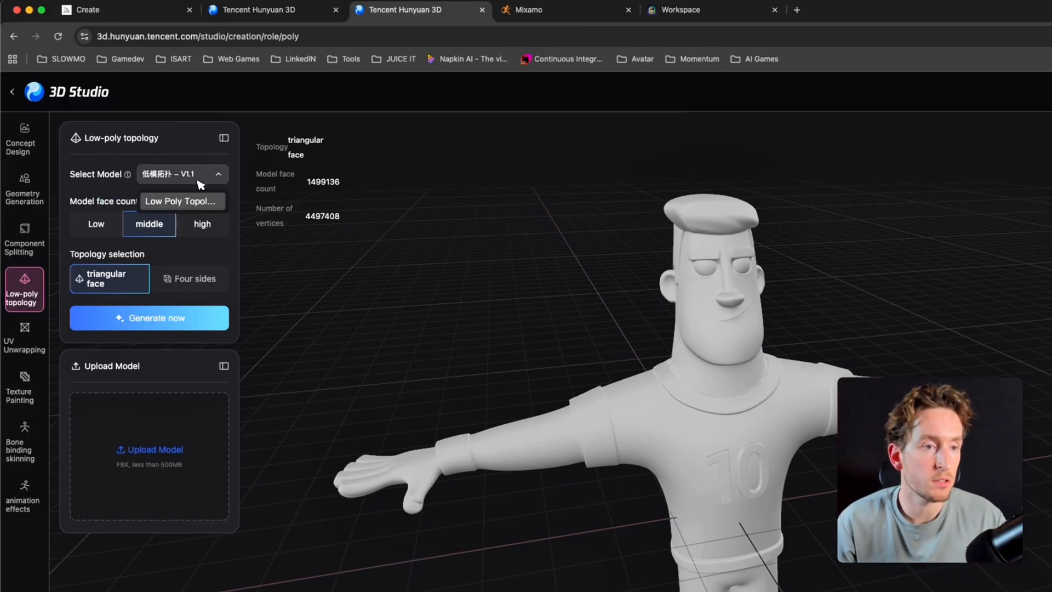
mouse_move(209, 203)
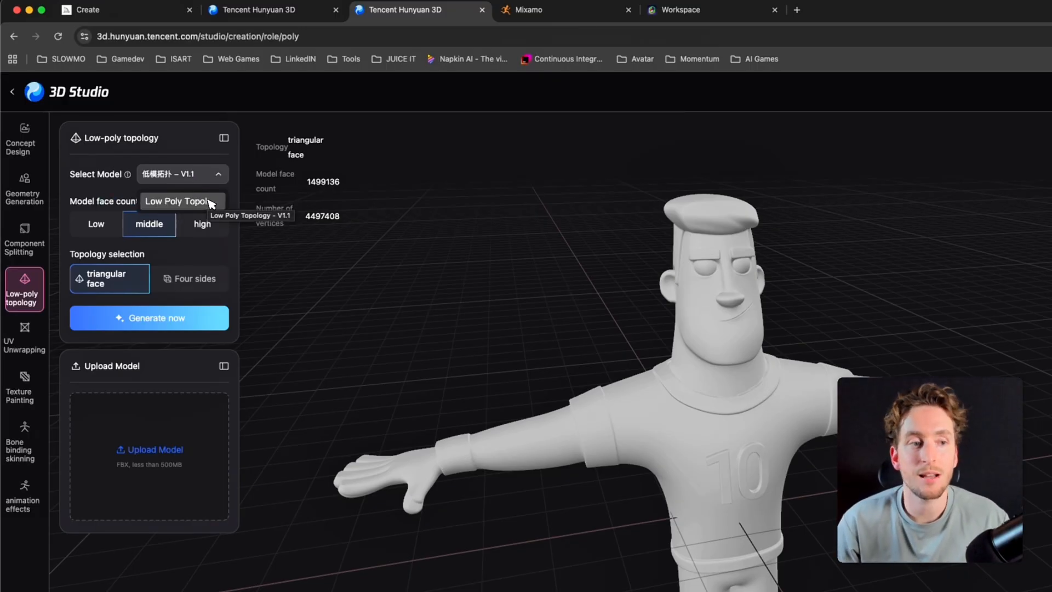
mouse_move(185, 251)
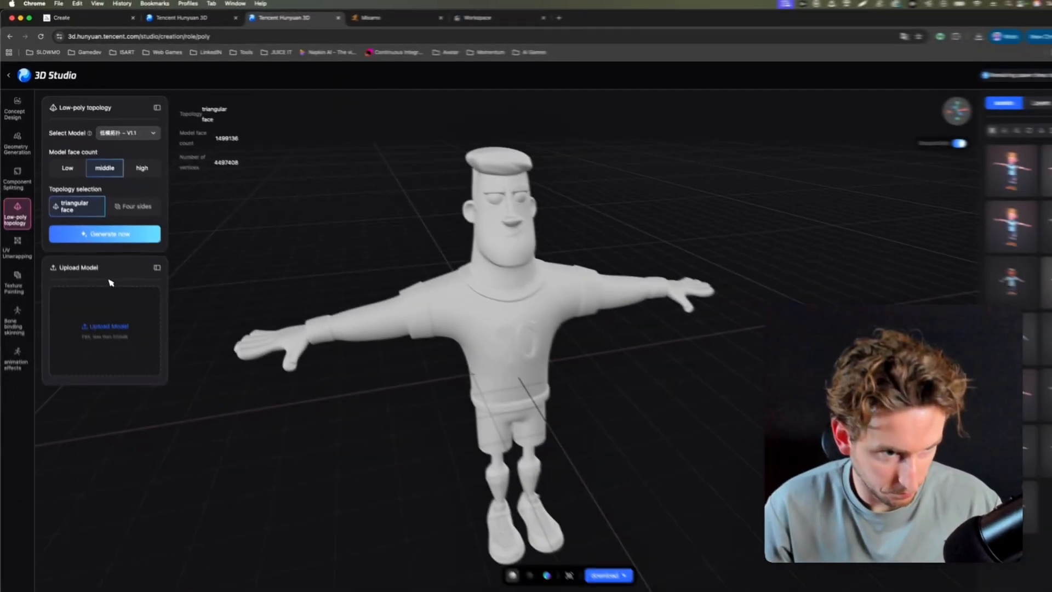
- Generate the triangulated low-poly soccer player, reducing it to about 5,832 faces
left_click(104, 233)
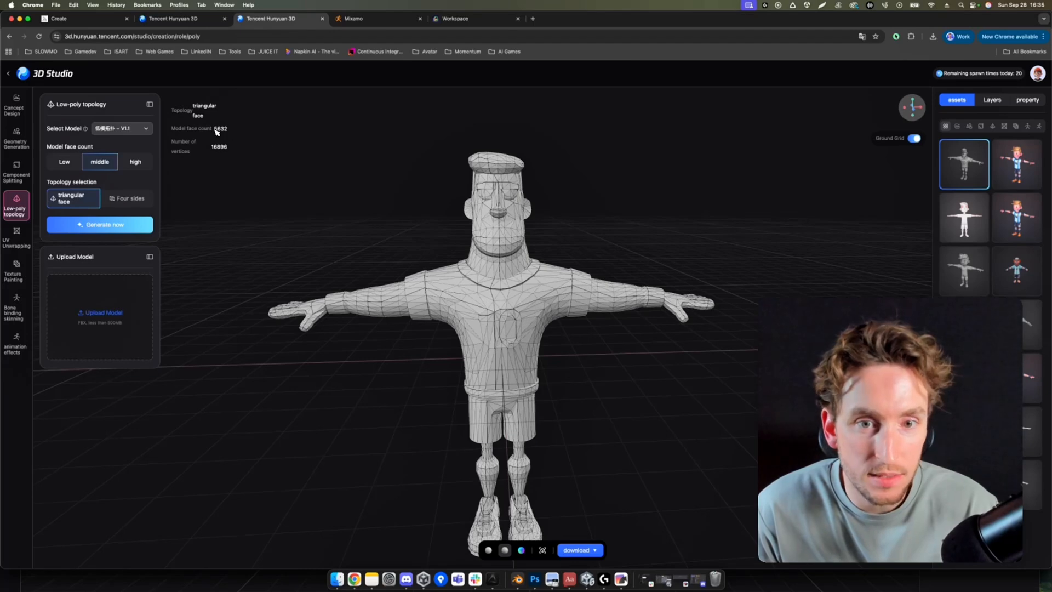
double_click(220, 128)
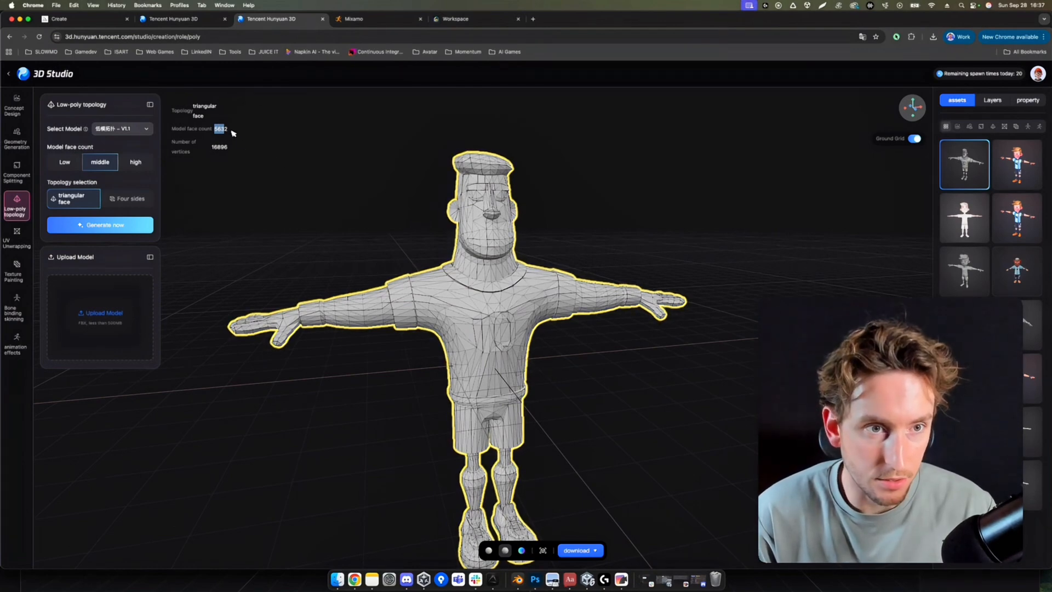
left_click(17, 239)
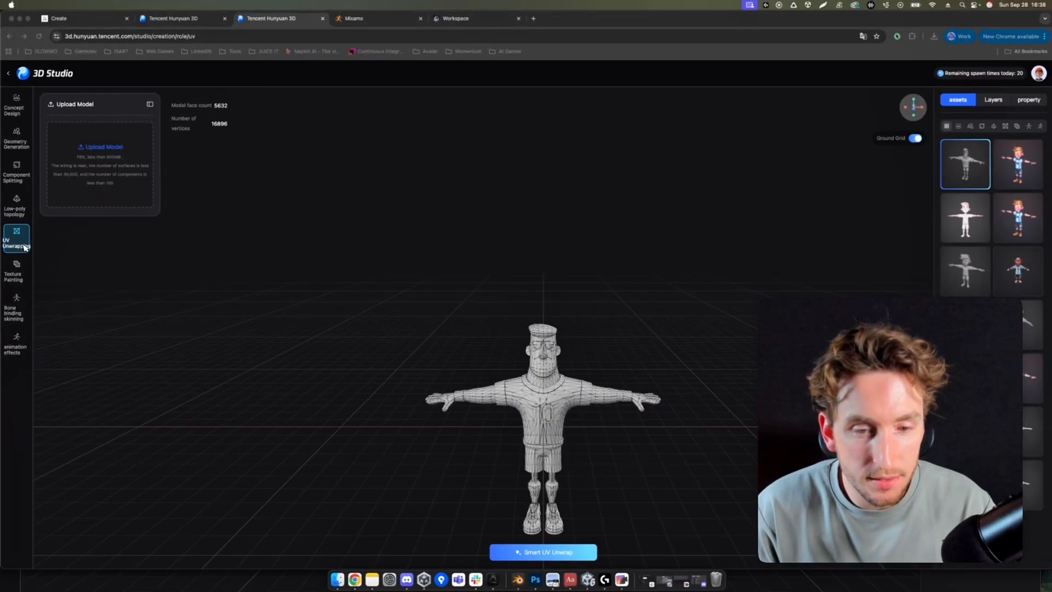
mouse_move(335, 356)
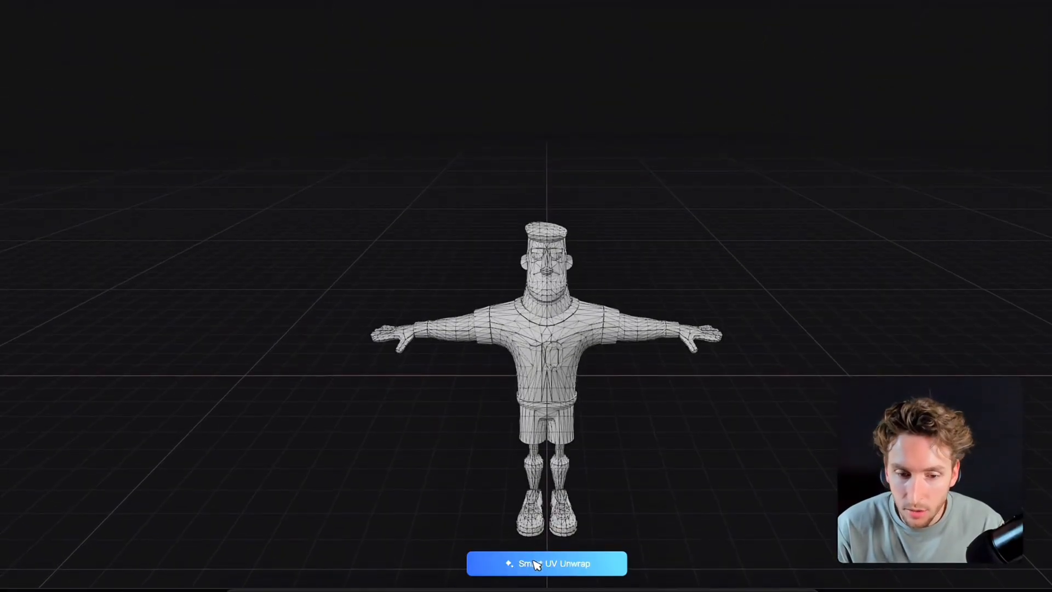
- Run Smart UV Unwrap on the low-poly soccer player to lay out its UV islands
left_click(547, 562)
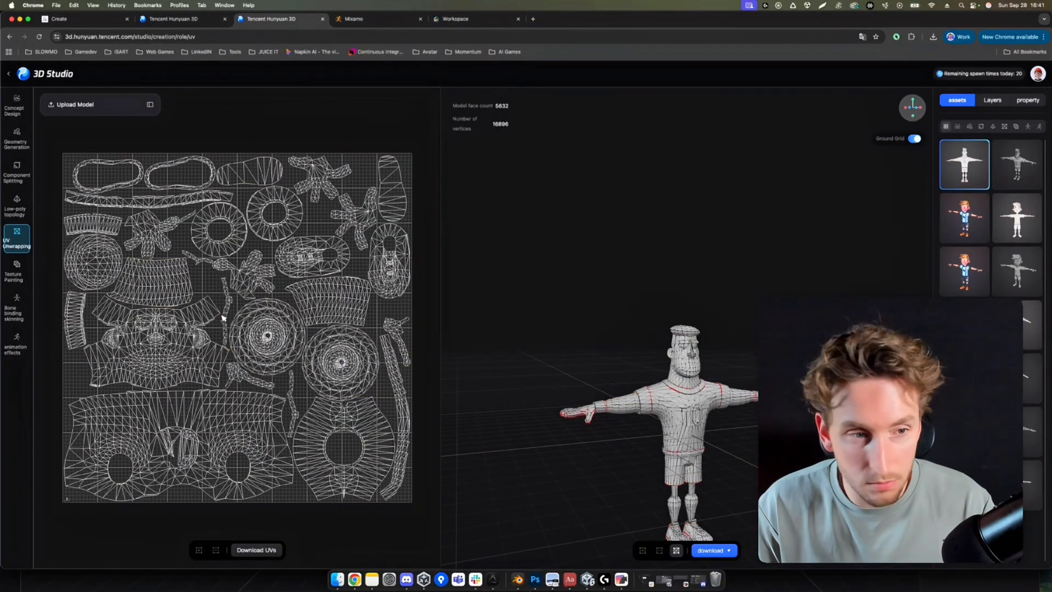
- Texture the model from a single uploaded reference image of the cartoon soccer player
left_click(15, 272)
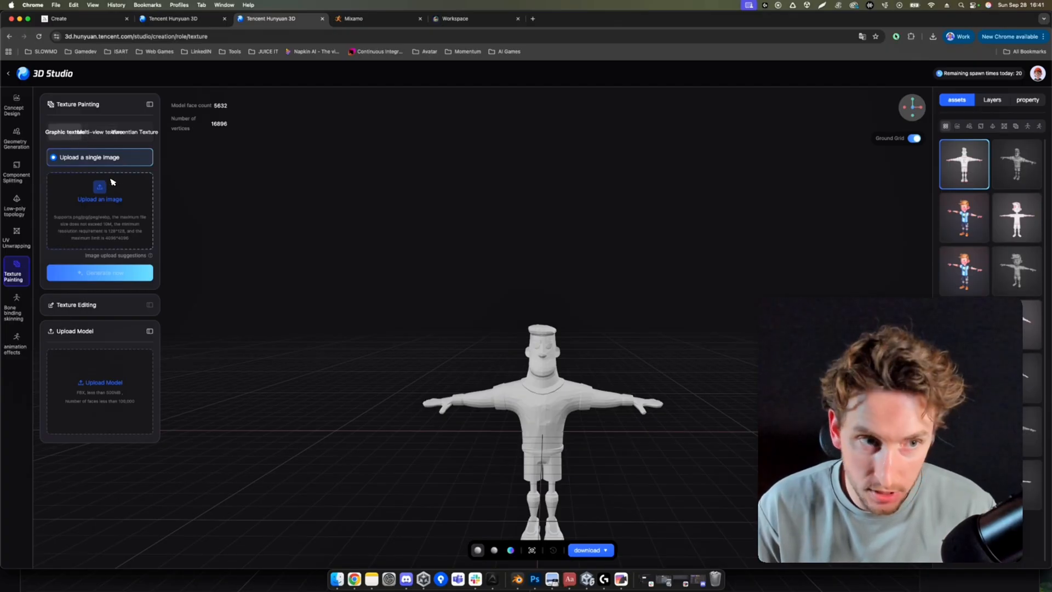
left_click(101, 132)
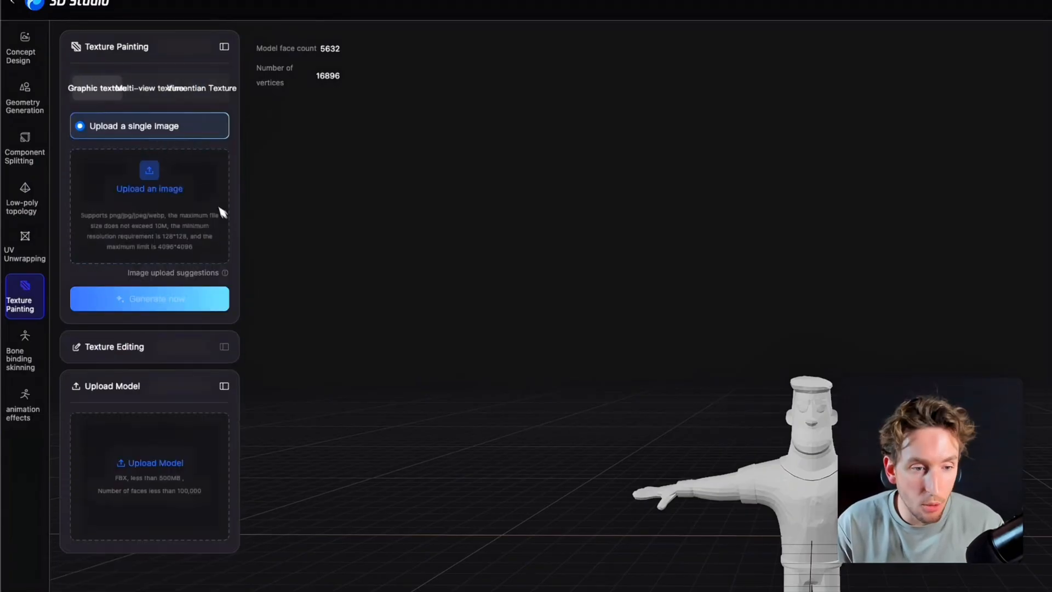
left_click(149, 188)
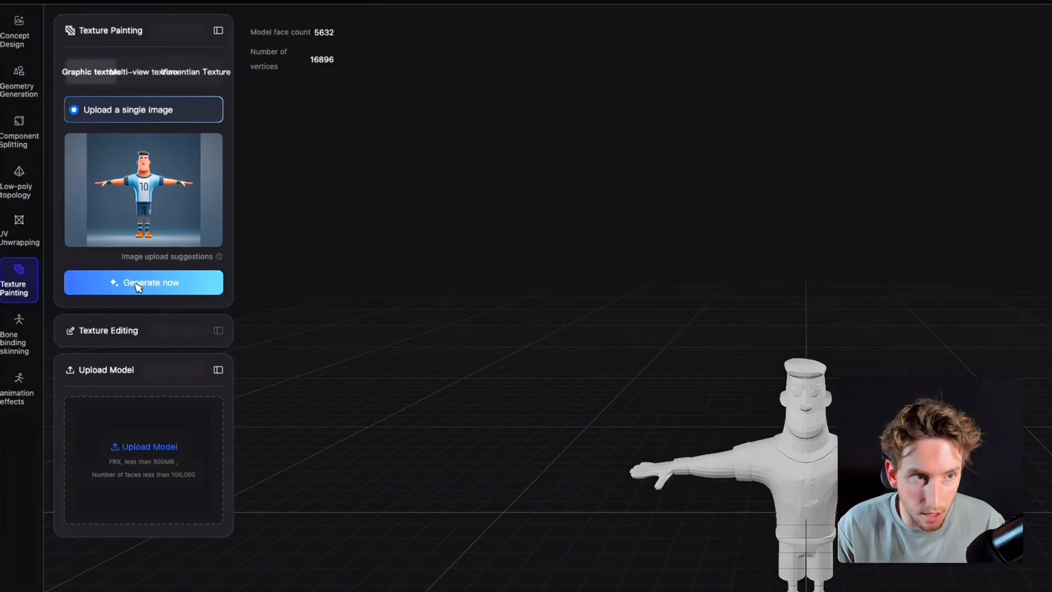
left_click(143, 281)
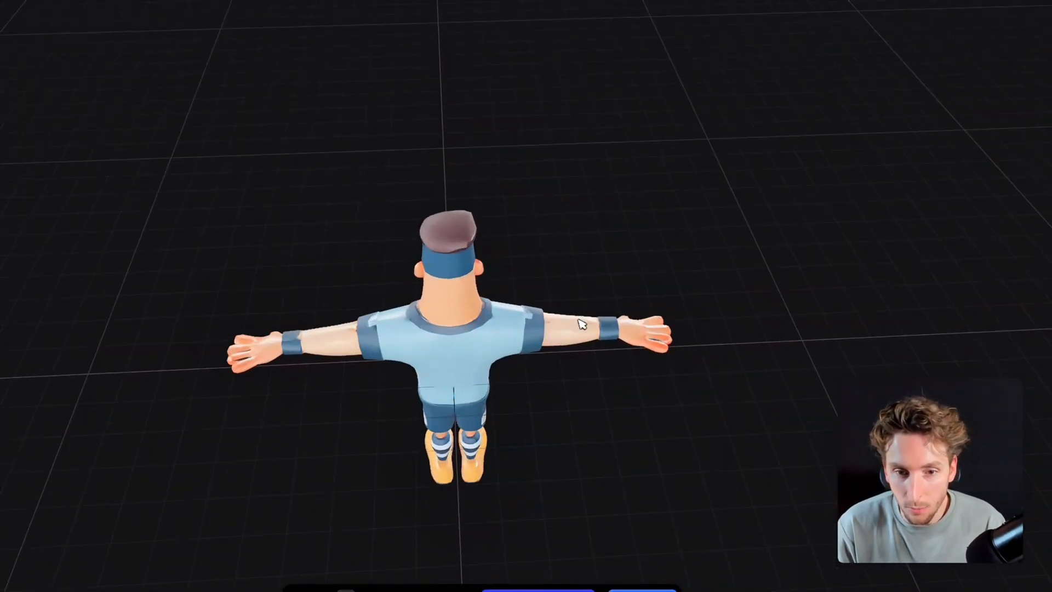
- Zoom around the textured player to inspect its blue-and-white number 10 kit
scroll("down", 3)
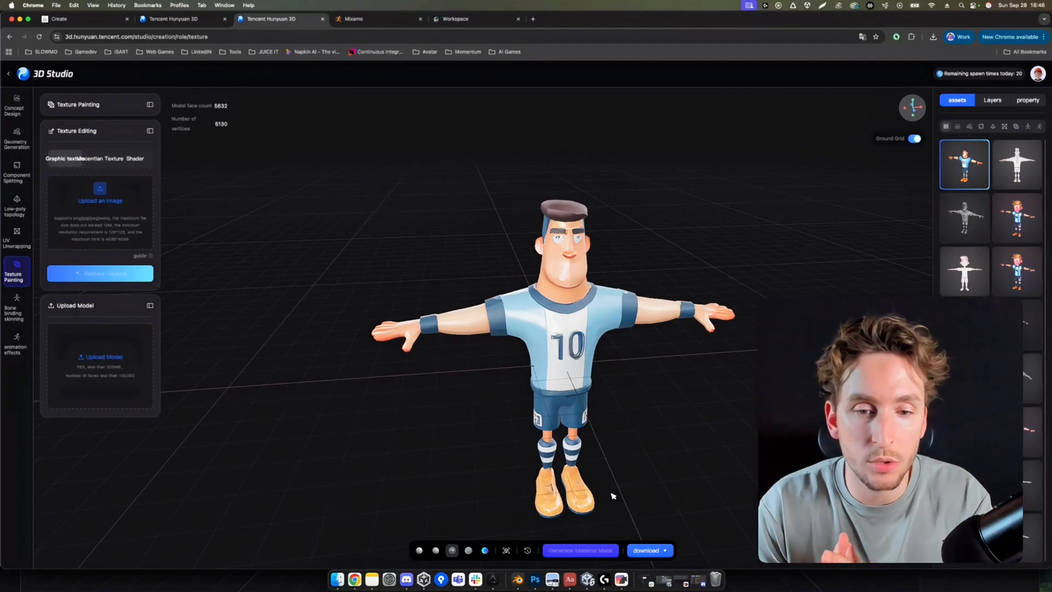
- Download the textured soccer player in FBX format
left_click(646, 550)
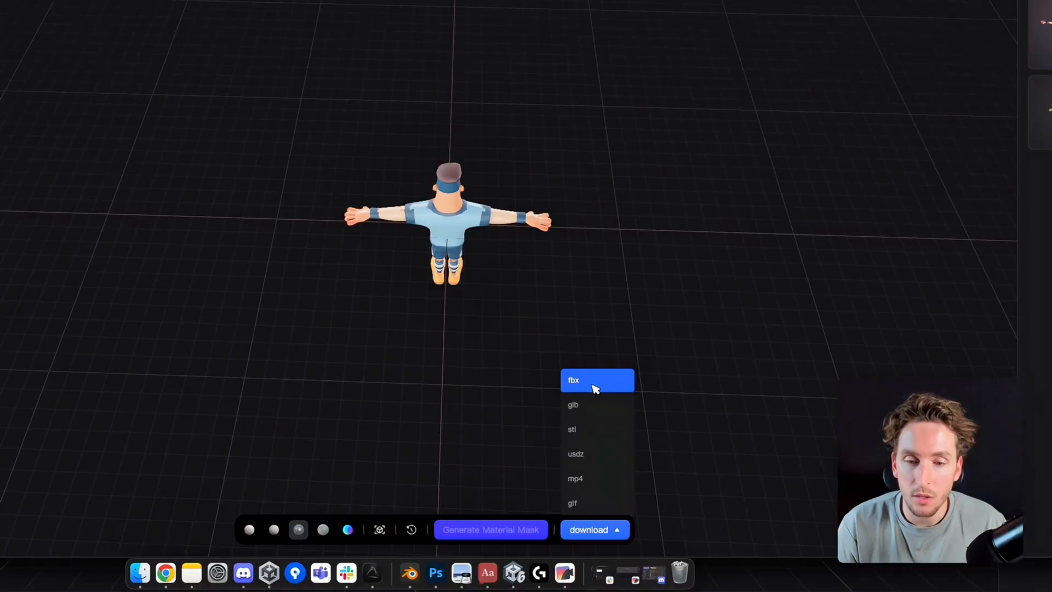
left_click(573, 380)
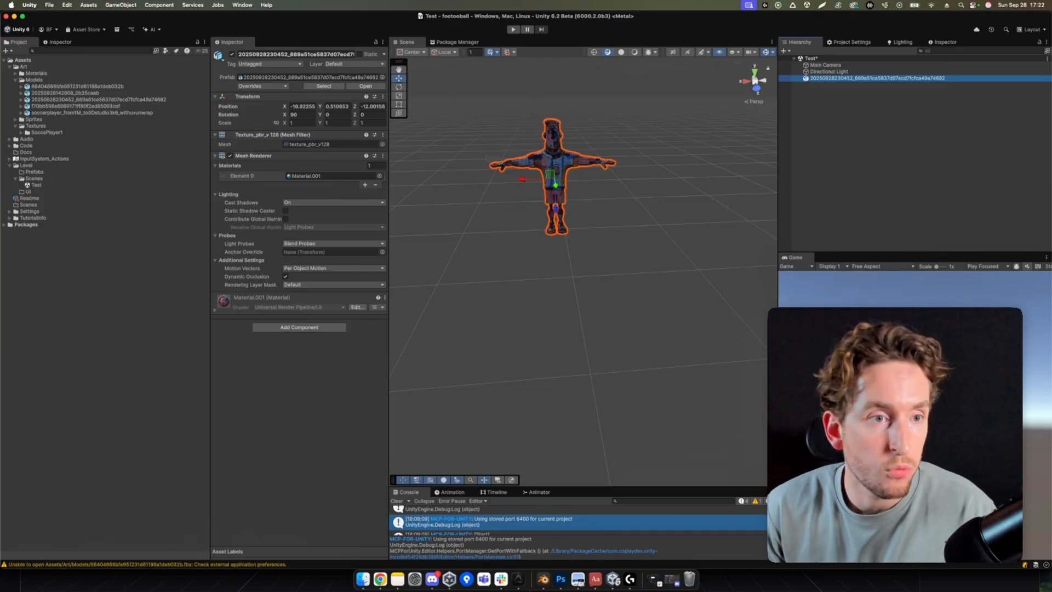
- Extract the FBX's textures into the Textures folder and fix the normal map setting
left_click(499, 115)
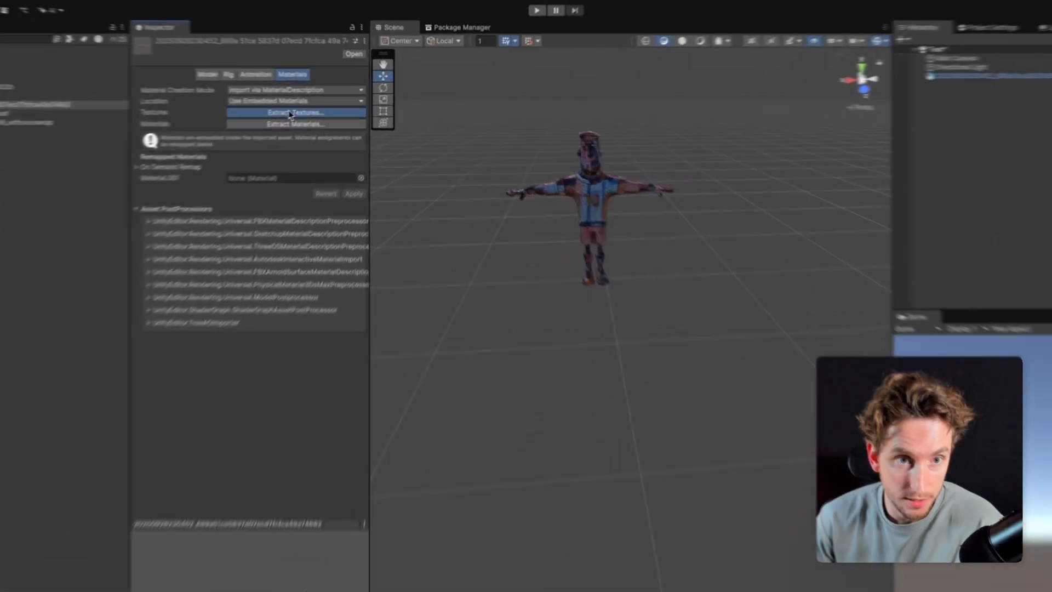
left_click(295, 112)
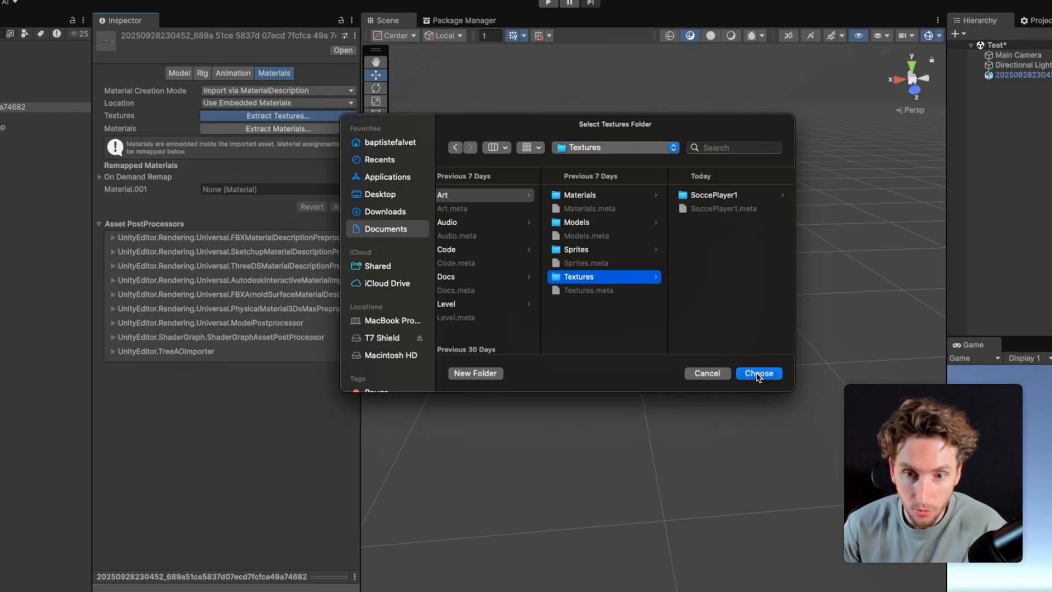
left_click(759, 373)
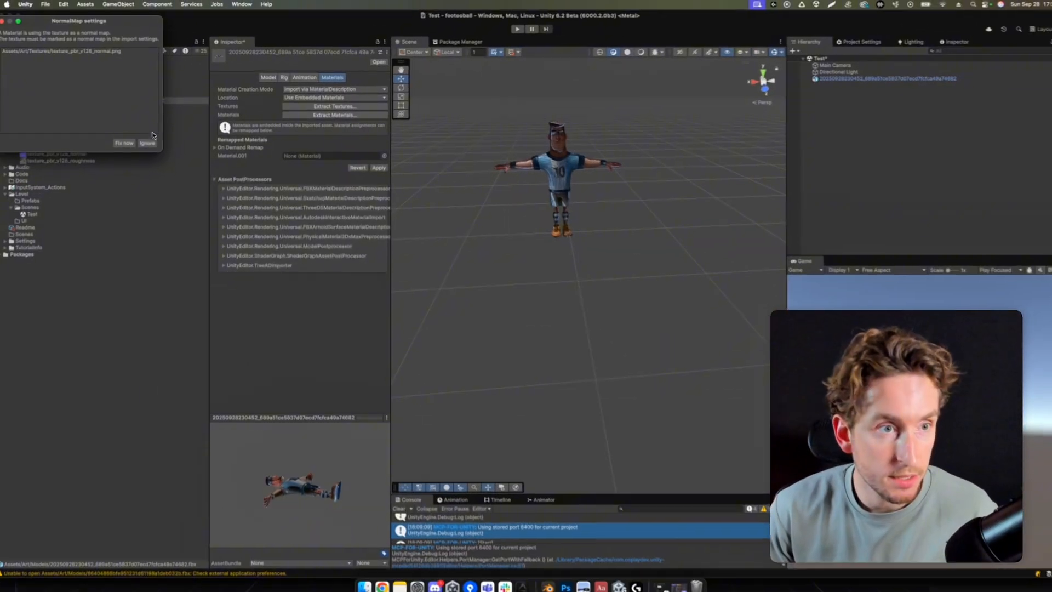
left_click(123, 143)
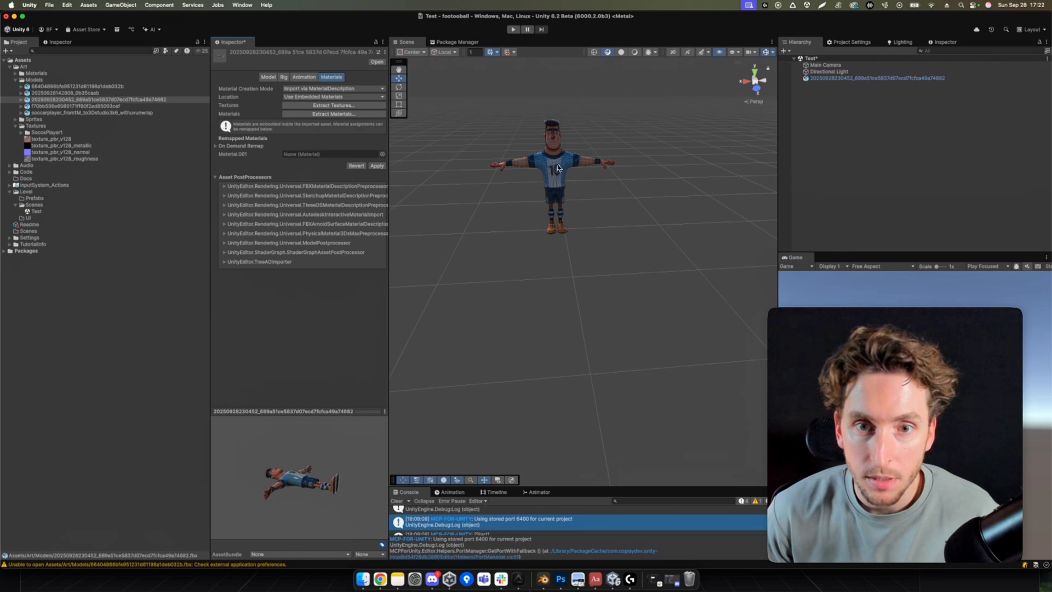